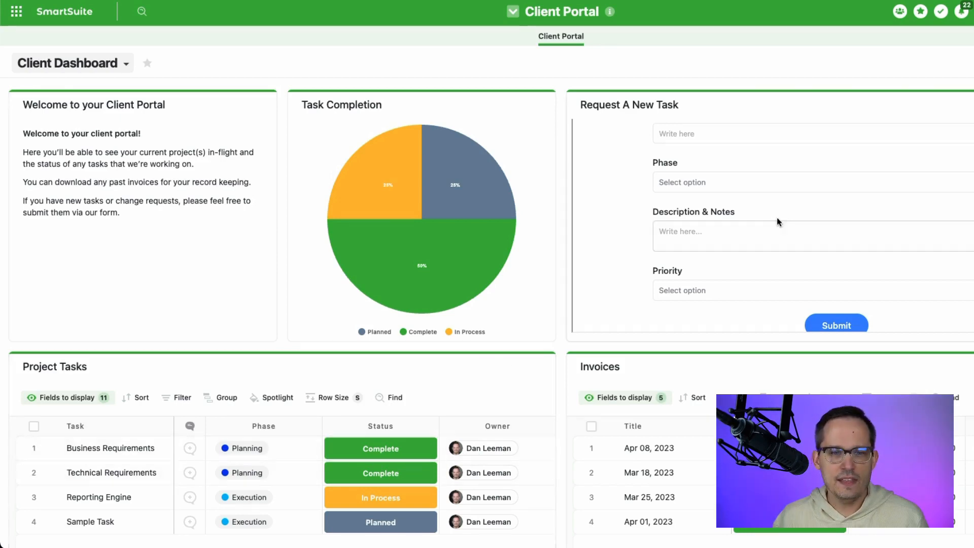
mouse_move(915, 120)
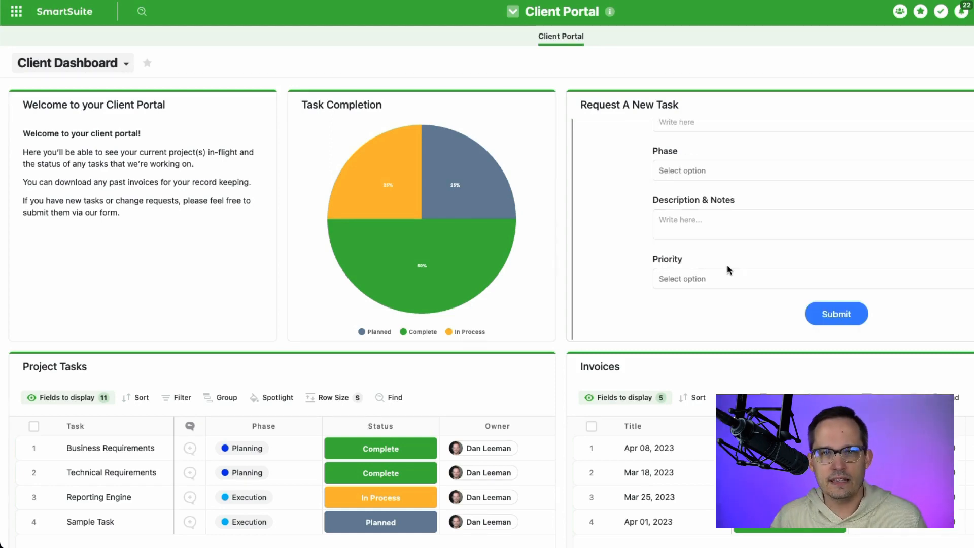
Enter task name 'New Task' and set its phase to Launch
click(746, 225)
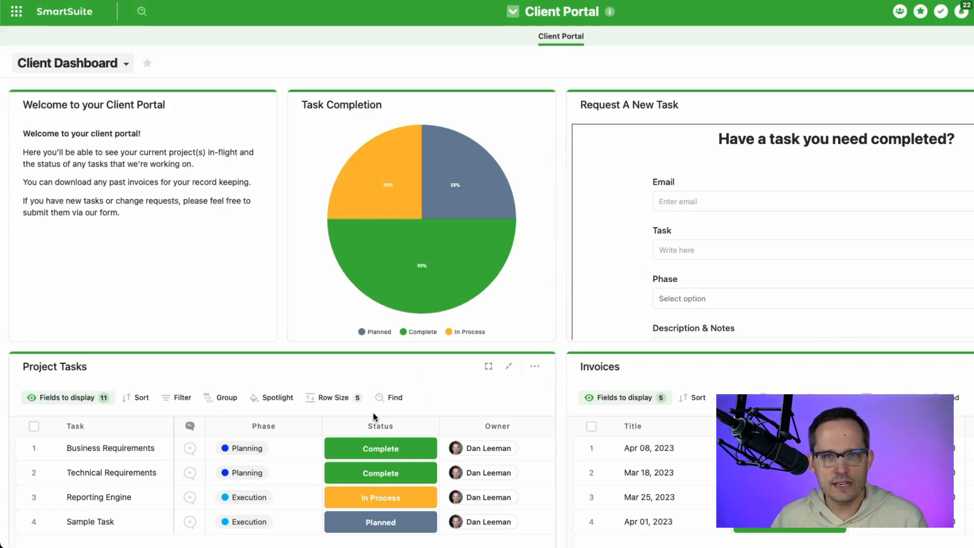
mouse_move(723, 222)
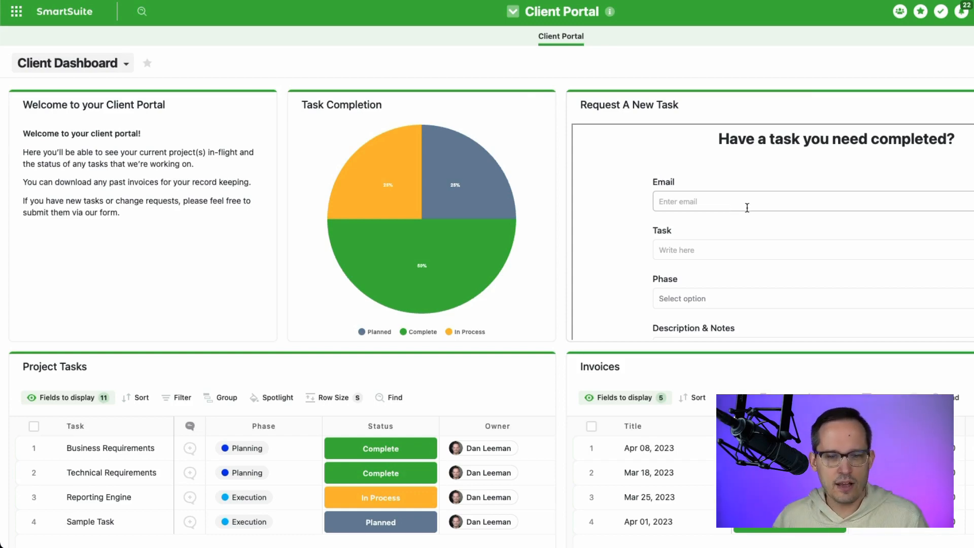
mouse_move(748, 217)
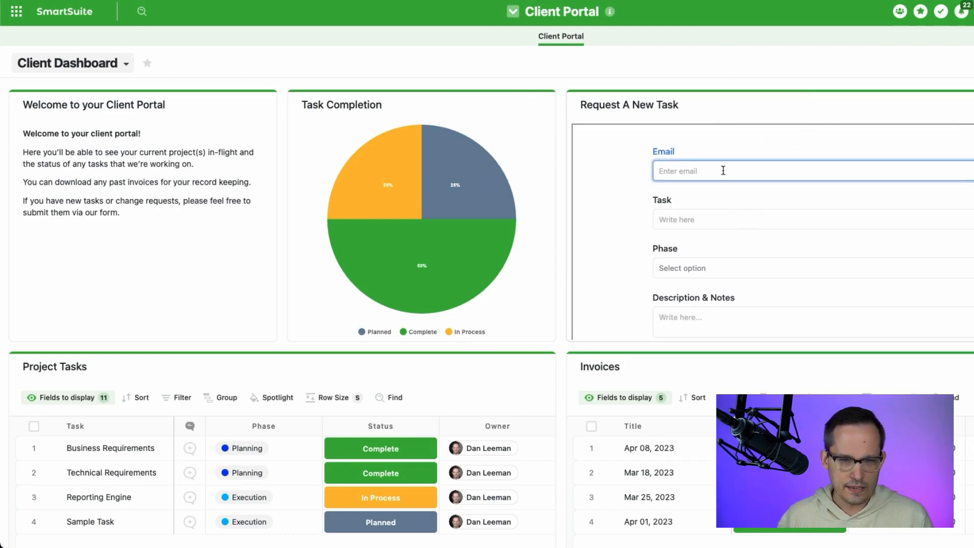
scroll(down, 3)
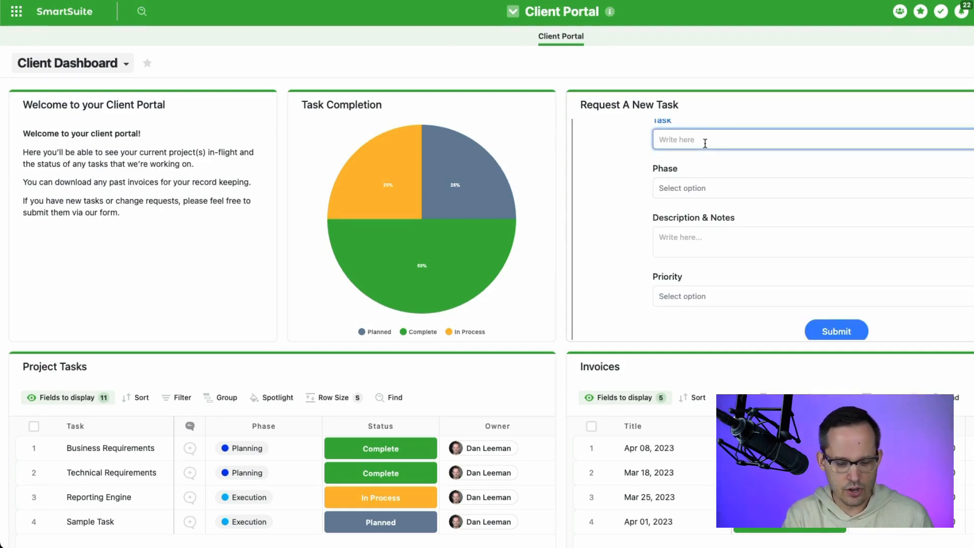
text(New Tas)
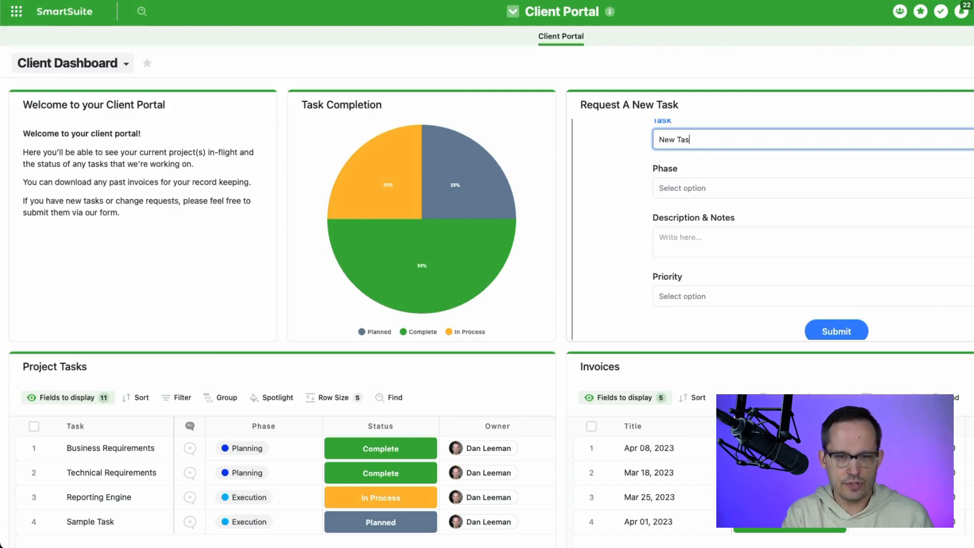
click(746, 187)
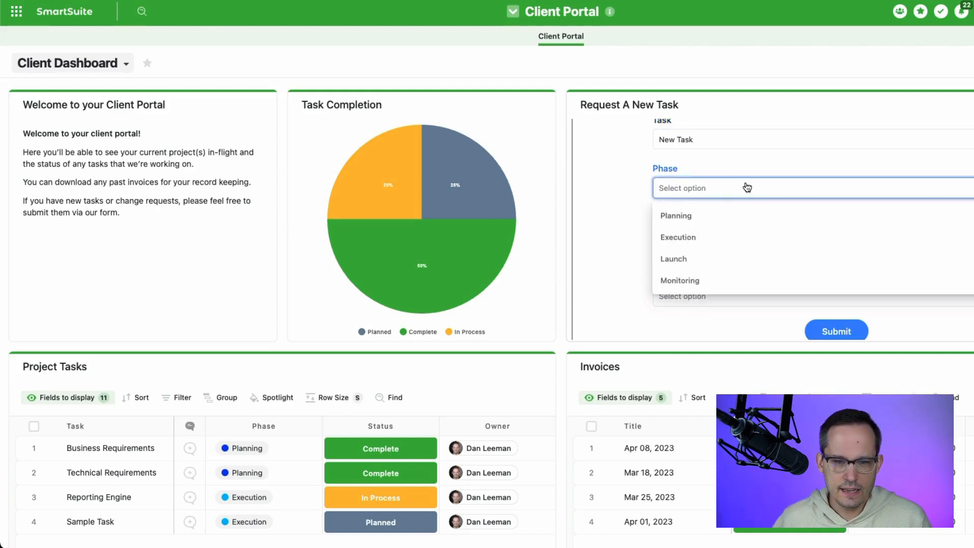
click(672, 259)
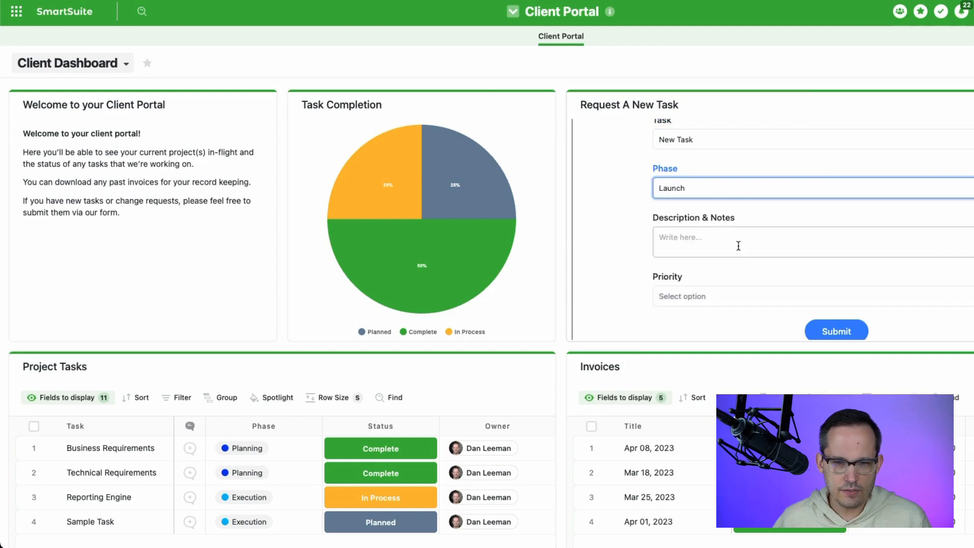
Add description notes, set priority to High, and submit the request
click(746, 242)
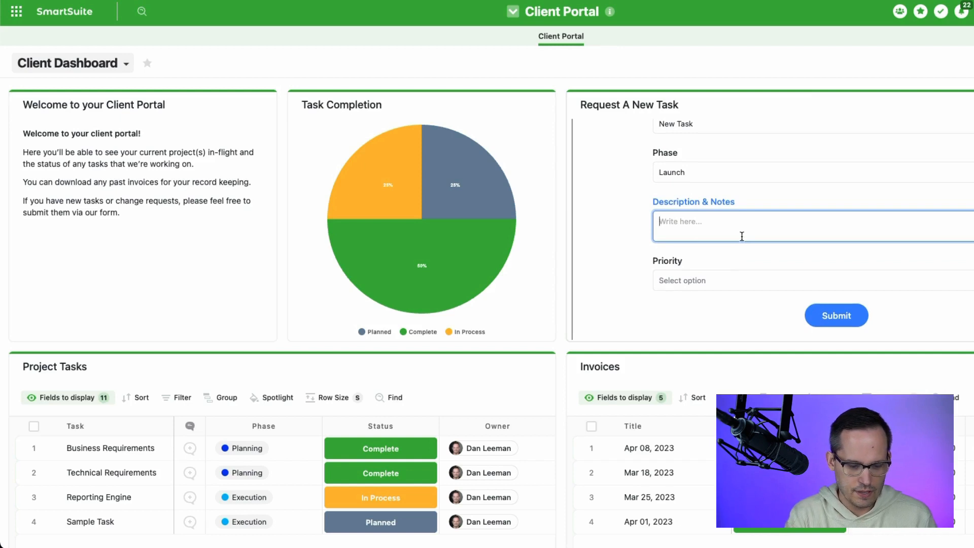
text(Information)
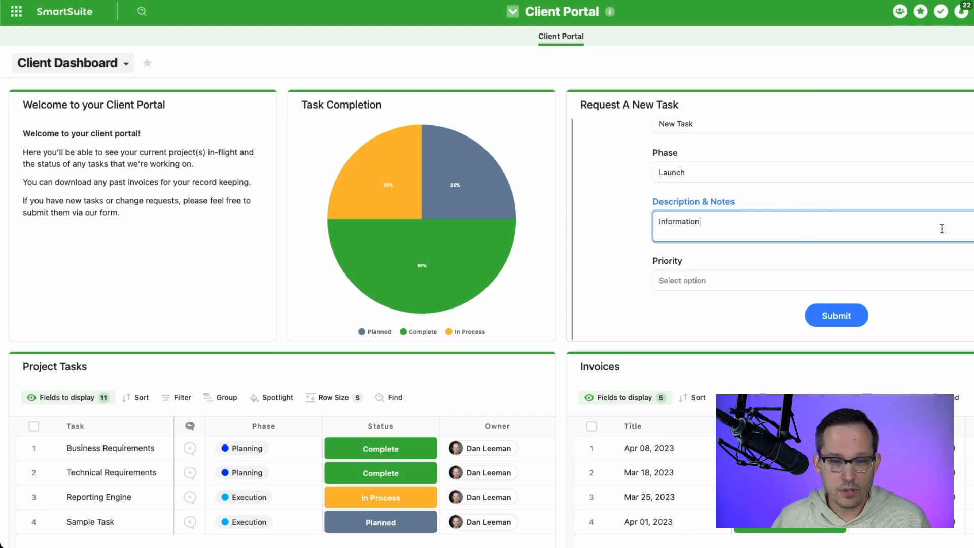
click(807, 280)
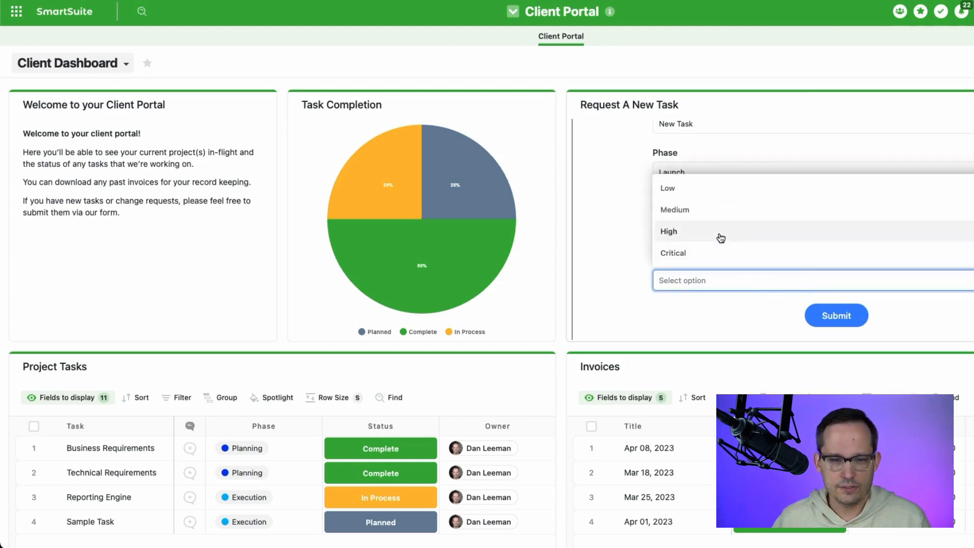
click(669, 232)
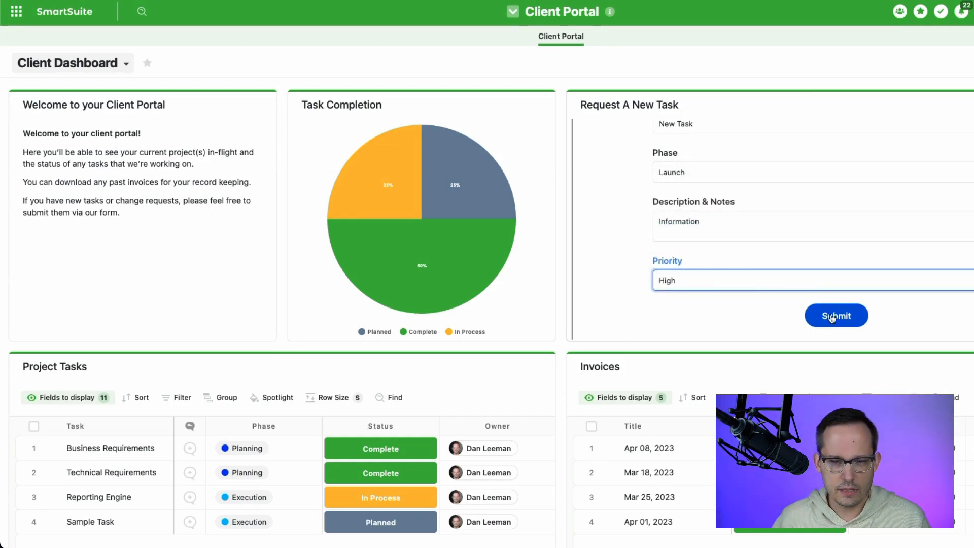
click(835, 314)
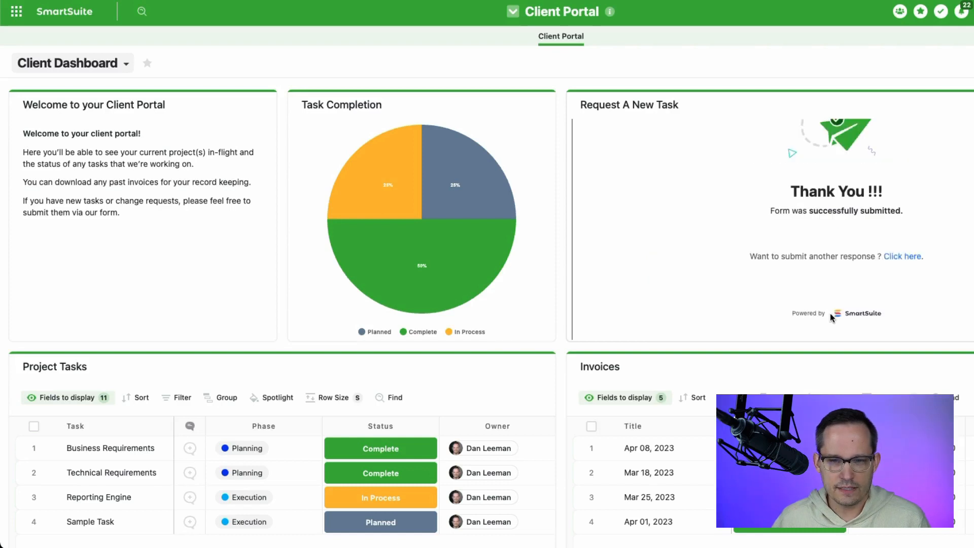
mouse_move(816, 286)
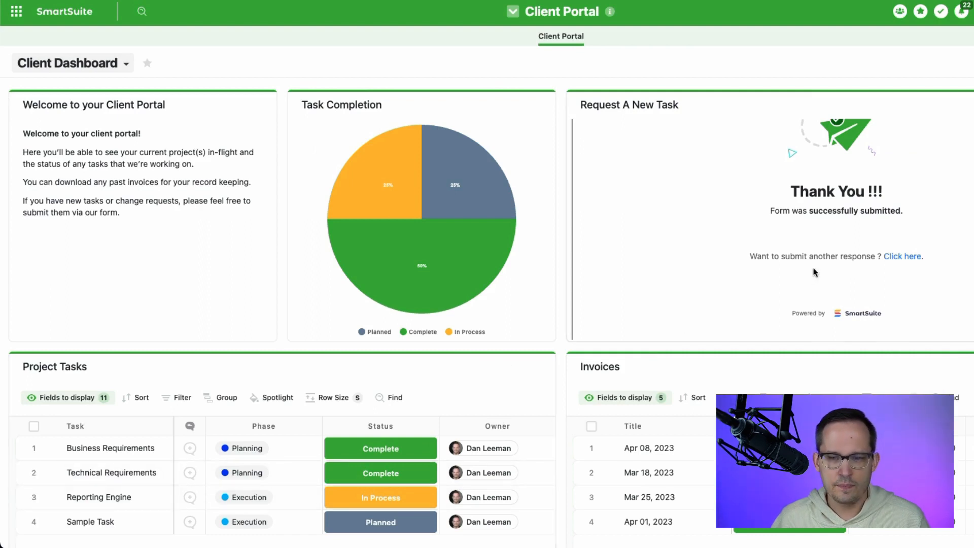
mouse_move(809, 206)
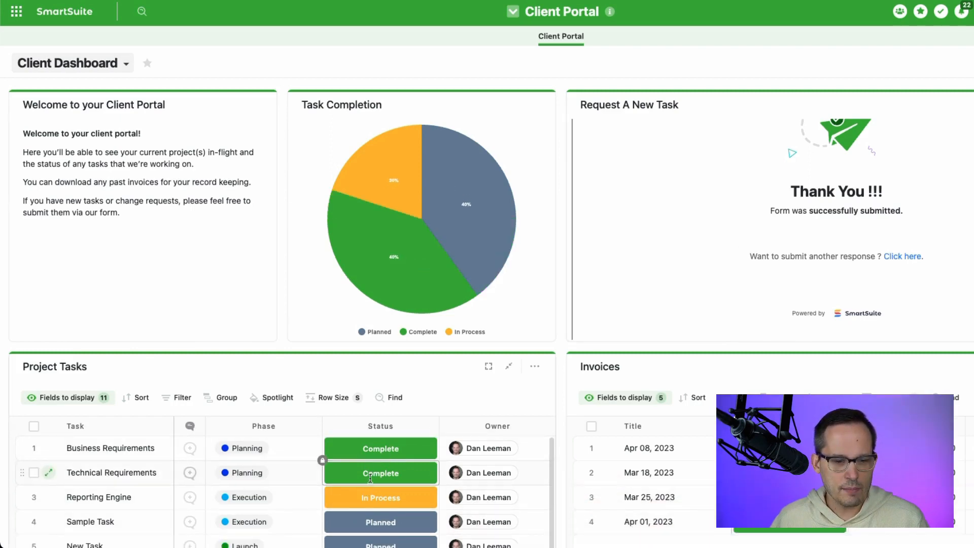
Scroll Project Tasks to confirm New Task is listed as Planned under Launch
scroll(down, 3)
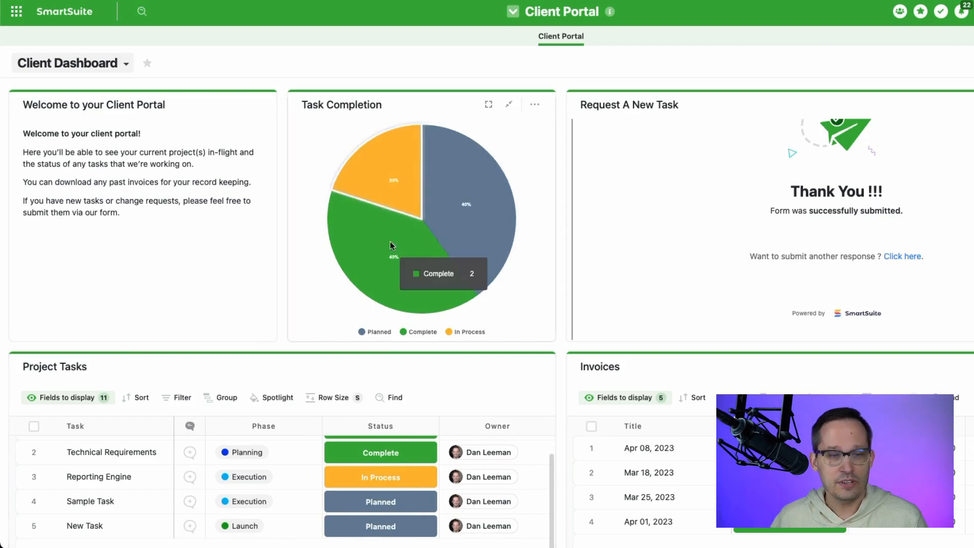
mouse_move(480, 196)
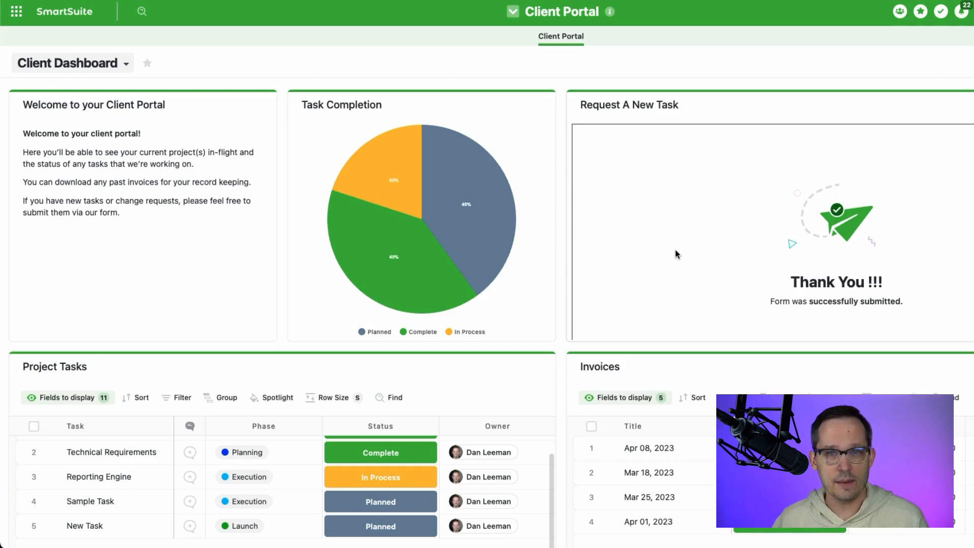
Leave the portal and show the Project Management Demo solution's automations list
click(560, 11)
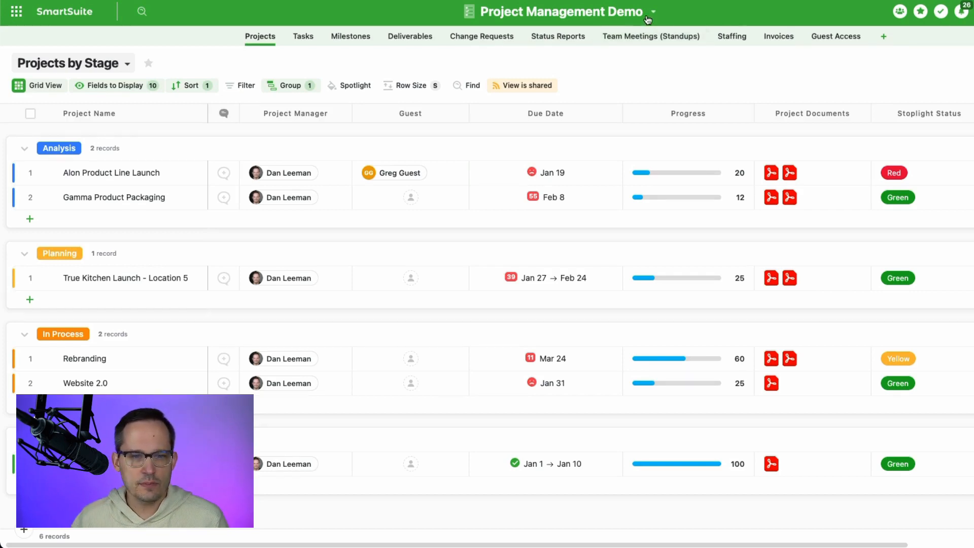
click(652, 12)
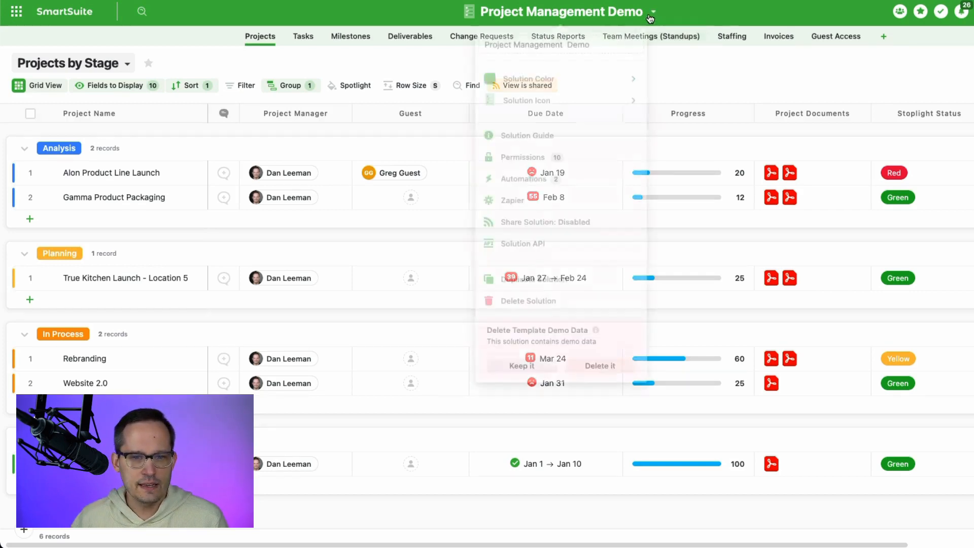
click(521, 179)
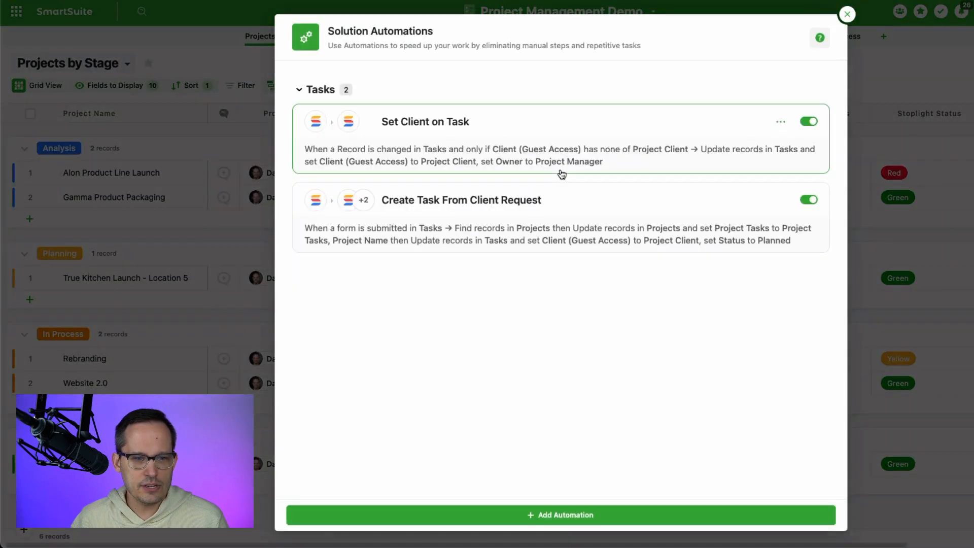
mouse_move(549, 247)
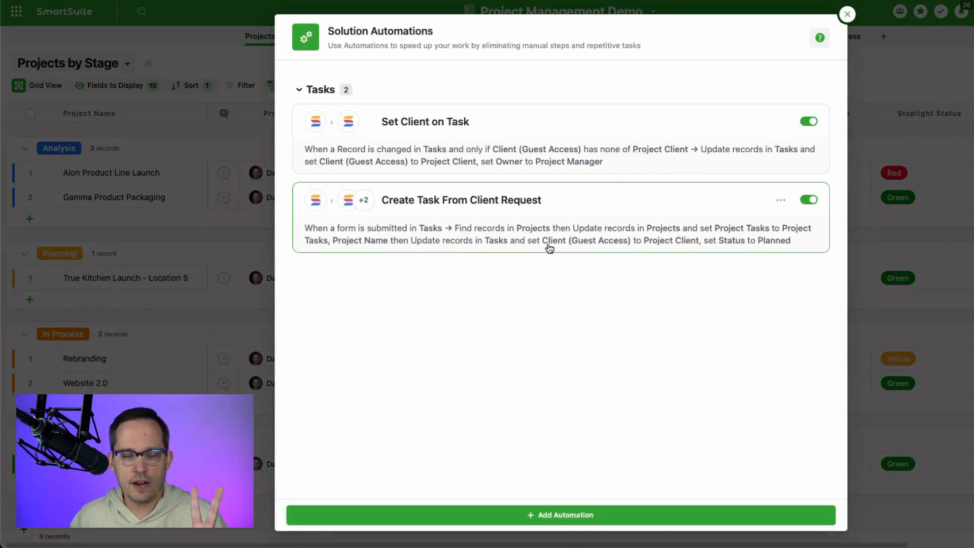
mouse_move(548, 308)
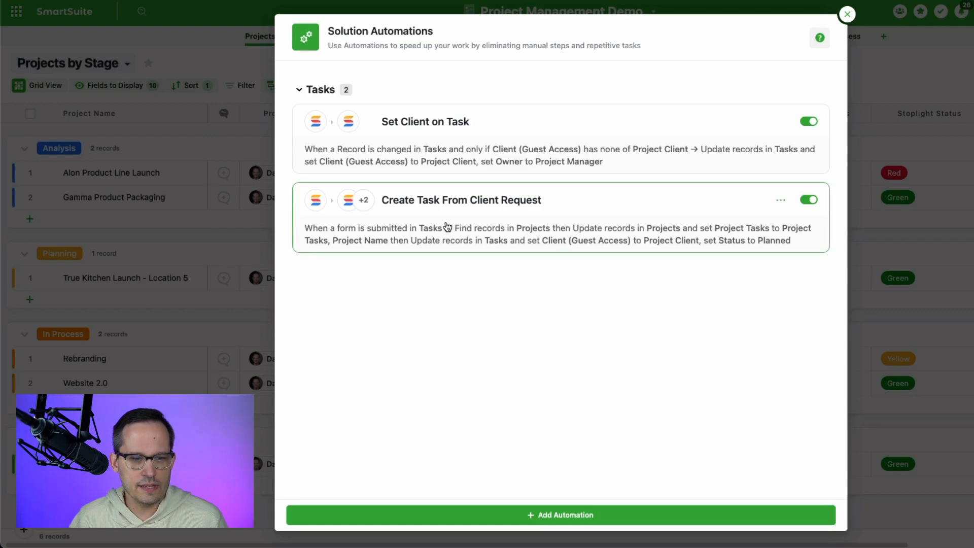
Open Create Task From Client Request, then view the Tasks table records
click(460, 200)
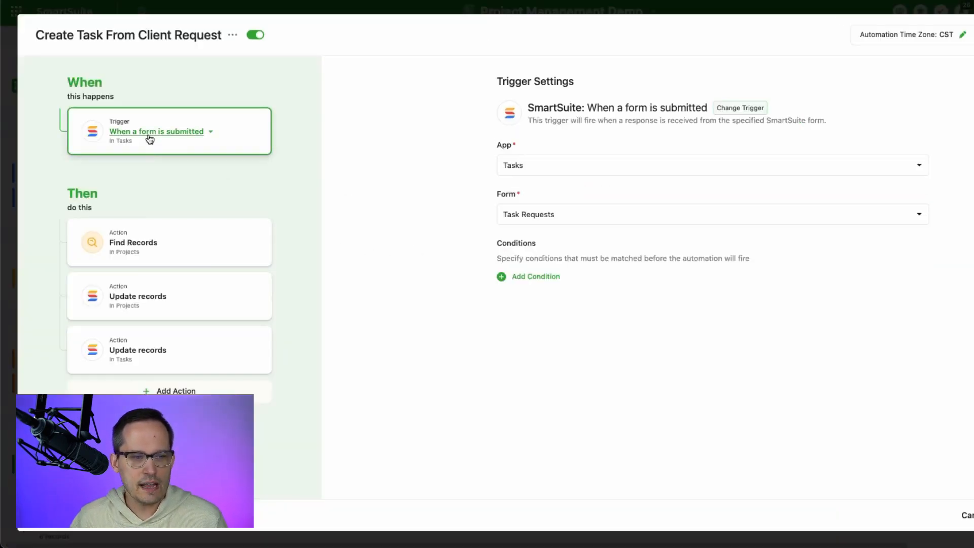
mouse_move(372, 219)
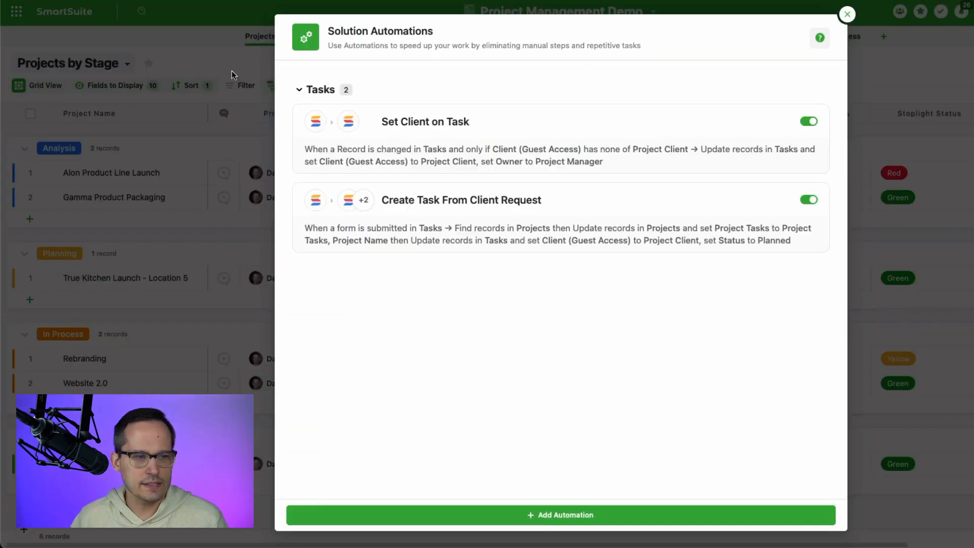
click(846, 14)
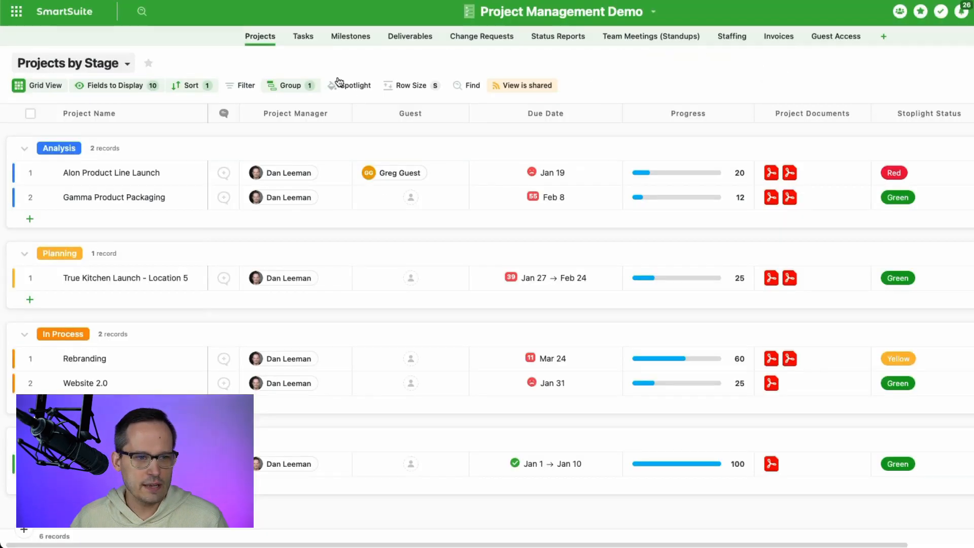
click(302, 37)
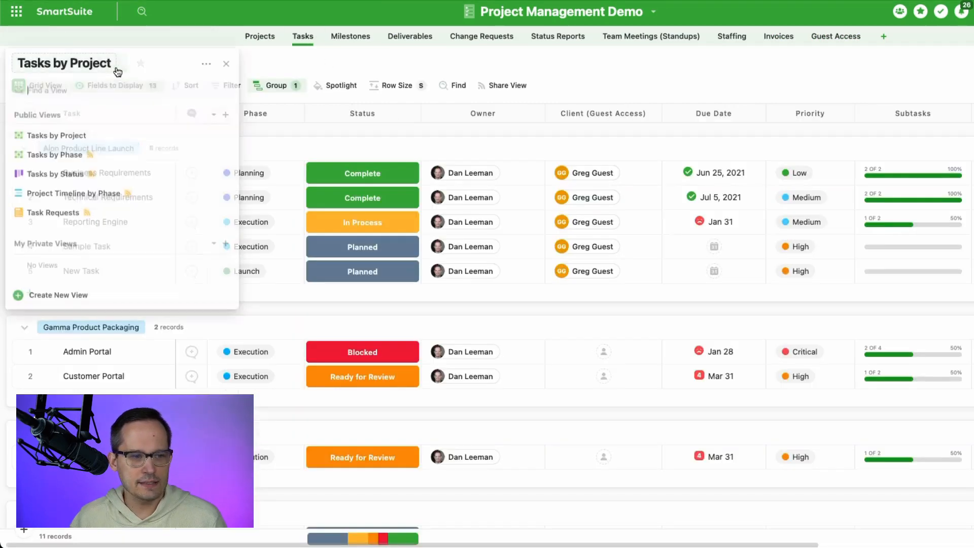
click(57, 212)
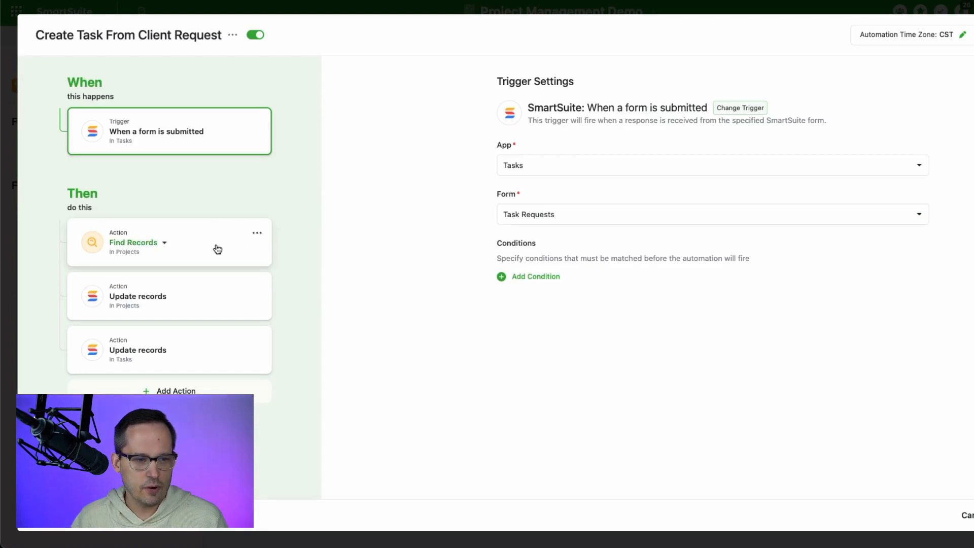
Show the Find Records step searching Projects where Guest Email contains the submitted email
click(169, 242)
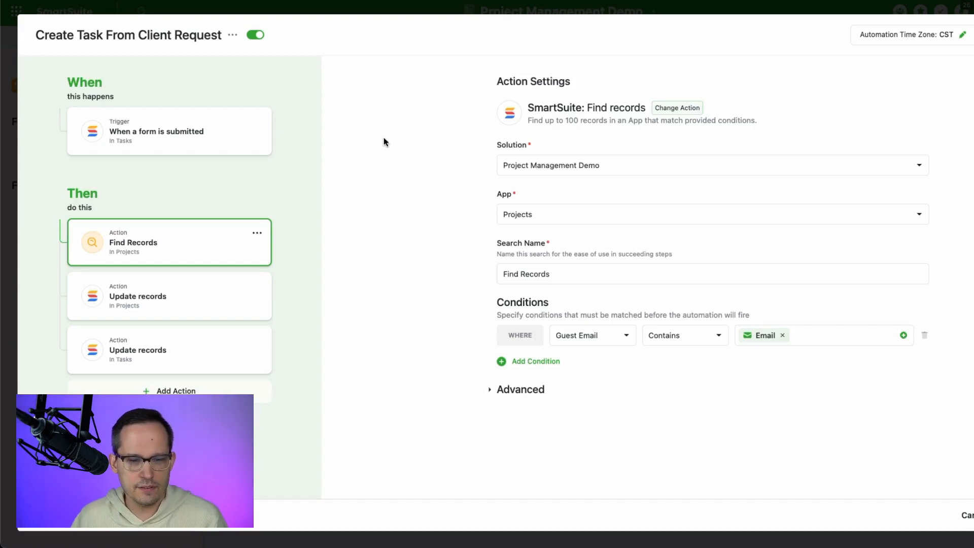
mouse_move(606, 371)
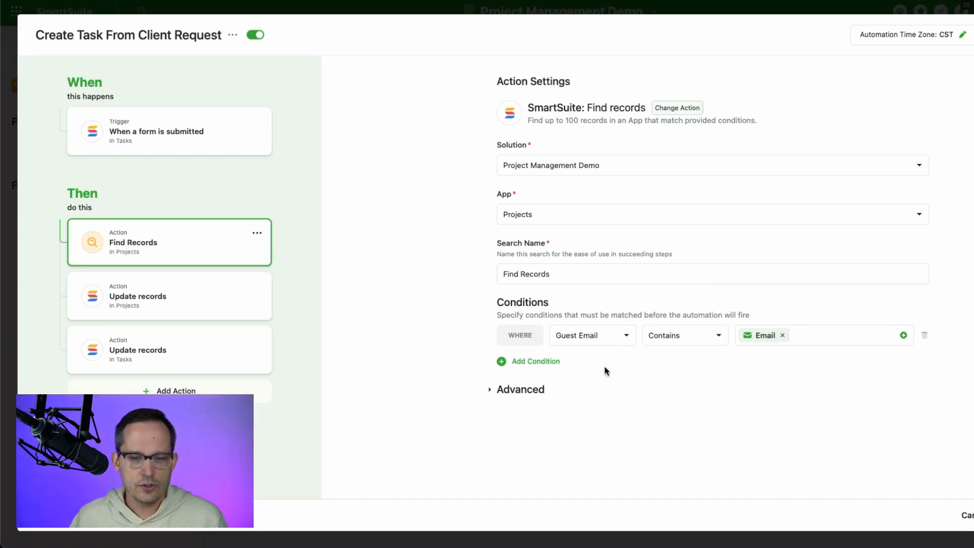
mouse_move(635, 342)
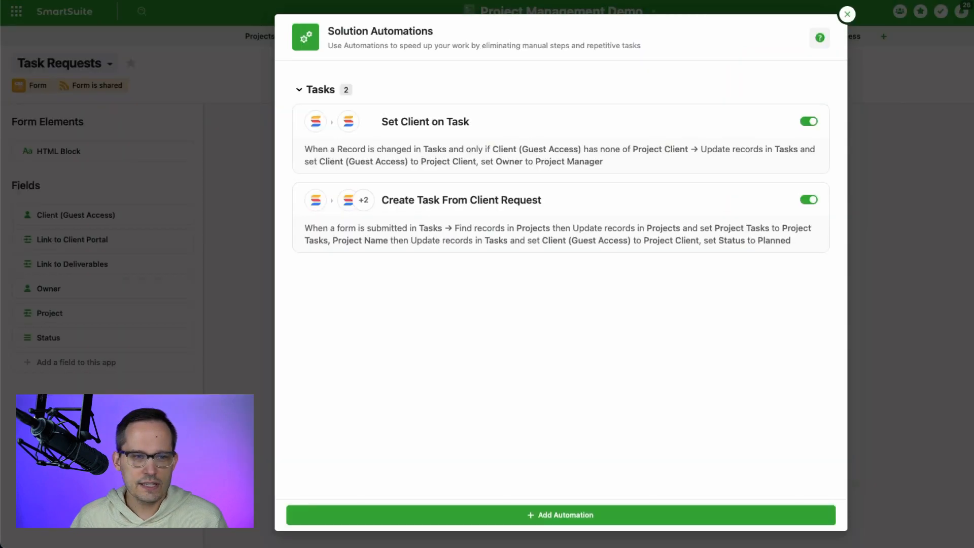
Close automations and inspect the Alon Product Line Launch project cells
click(846, 13)
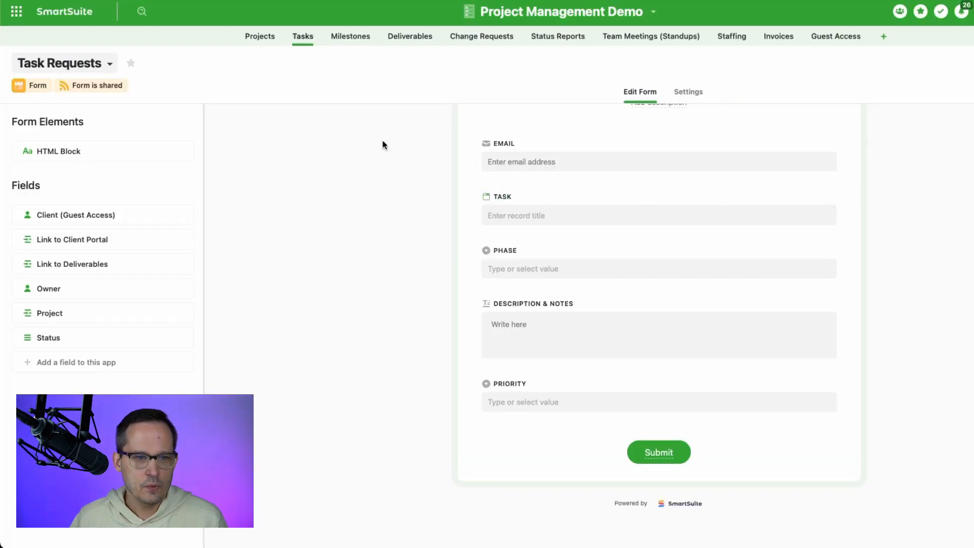
click(259, 37)
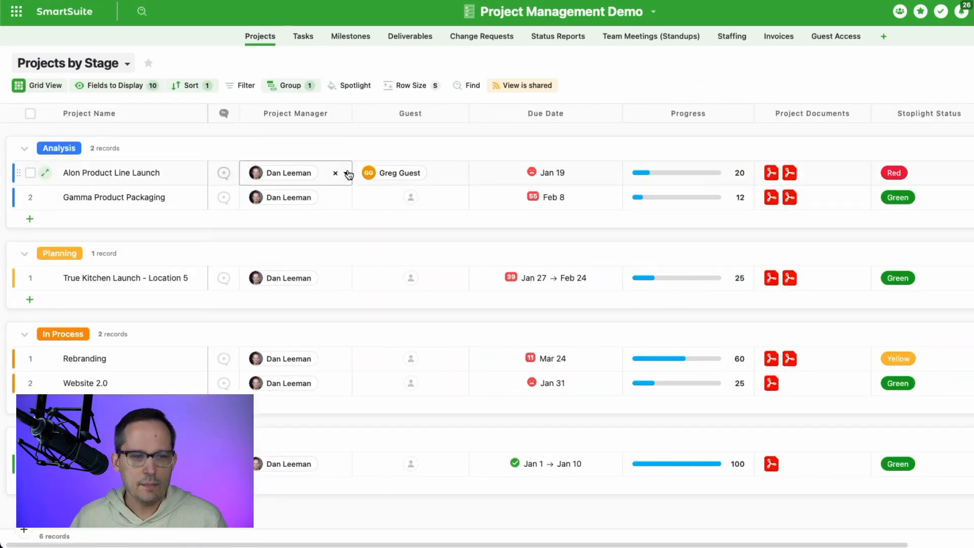
click(394, 172)
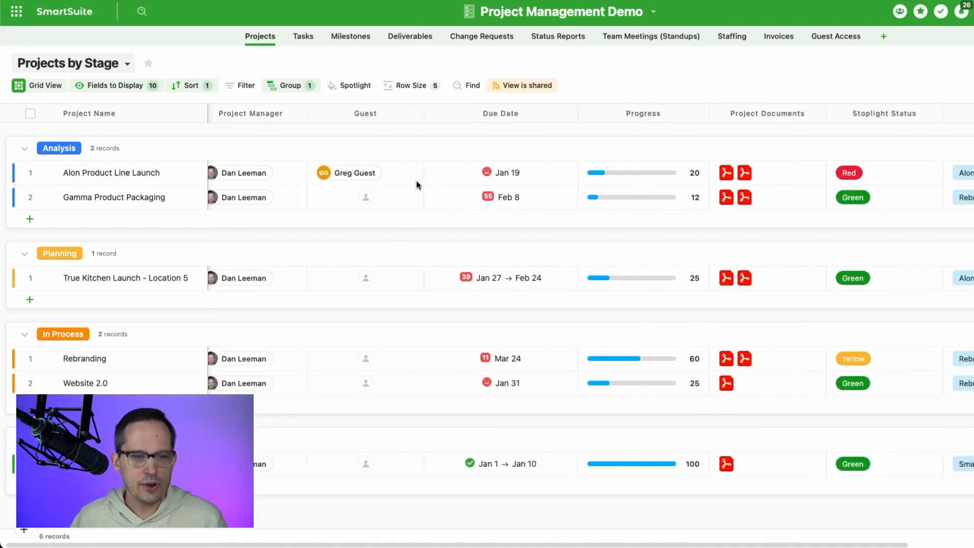
click(365, 172)
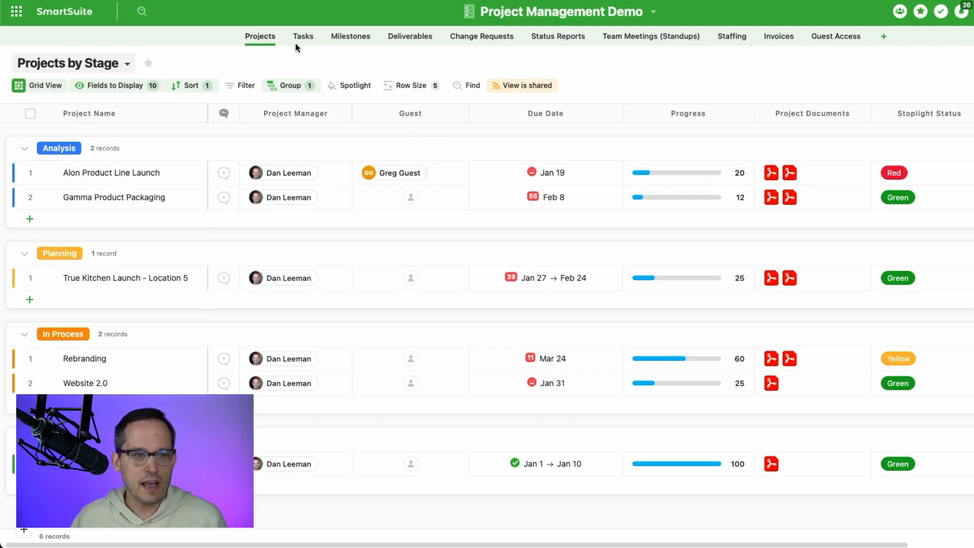
Inspect Gamma Product Packaging's manager and the guests on both projects
click(410, 197)
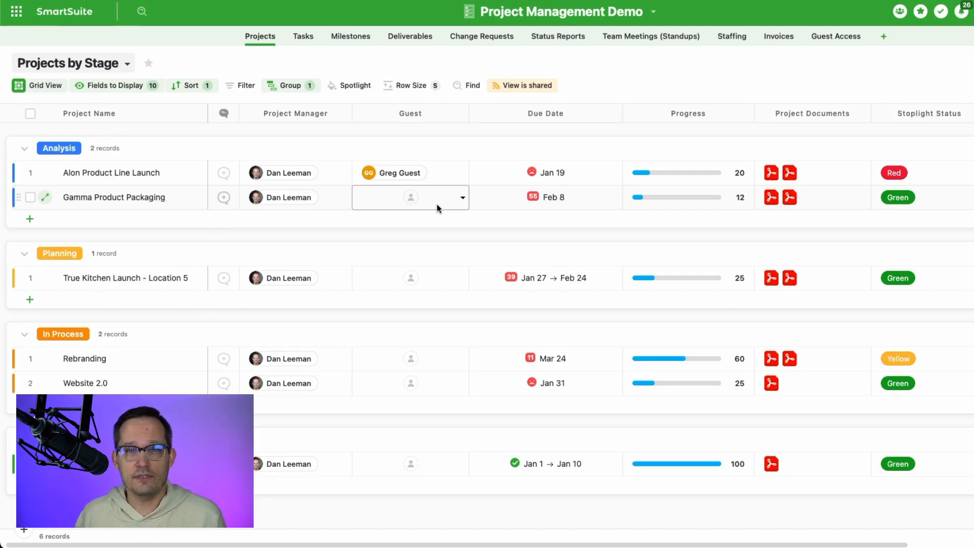
click(295, 197)
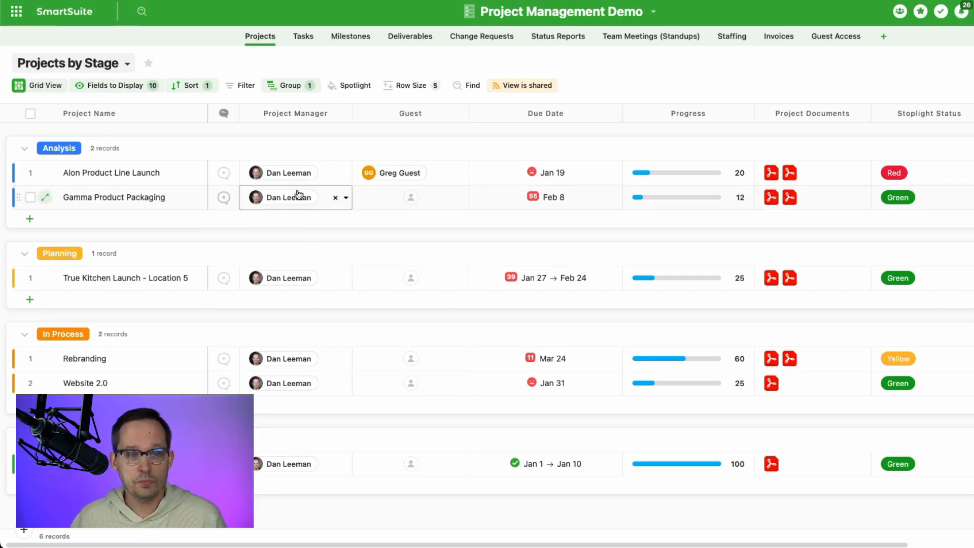
click(410, 173)
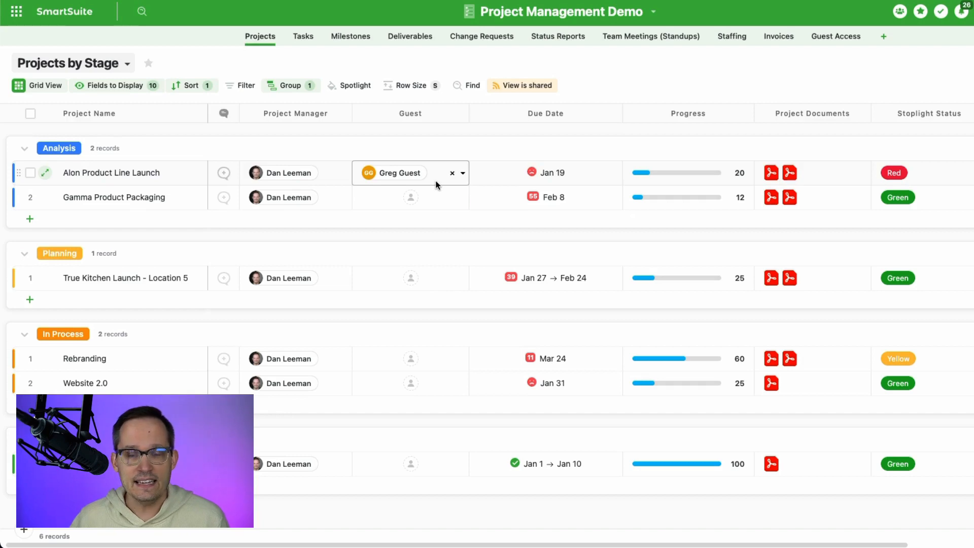
click(410, 197)
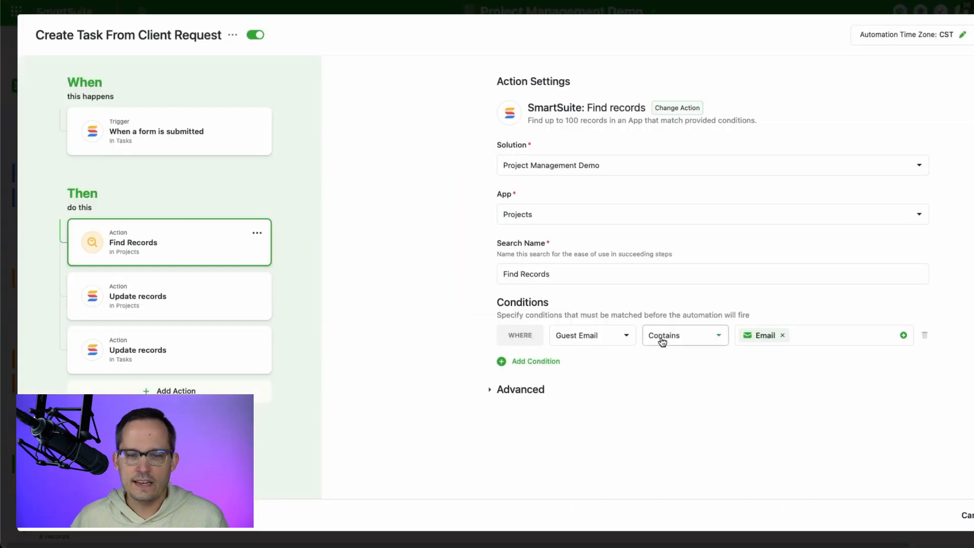
Check the Guest field and trigger-value pickers, then show the Projects update step
click(589, 335)
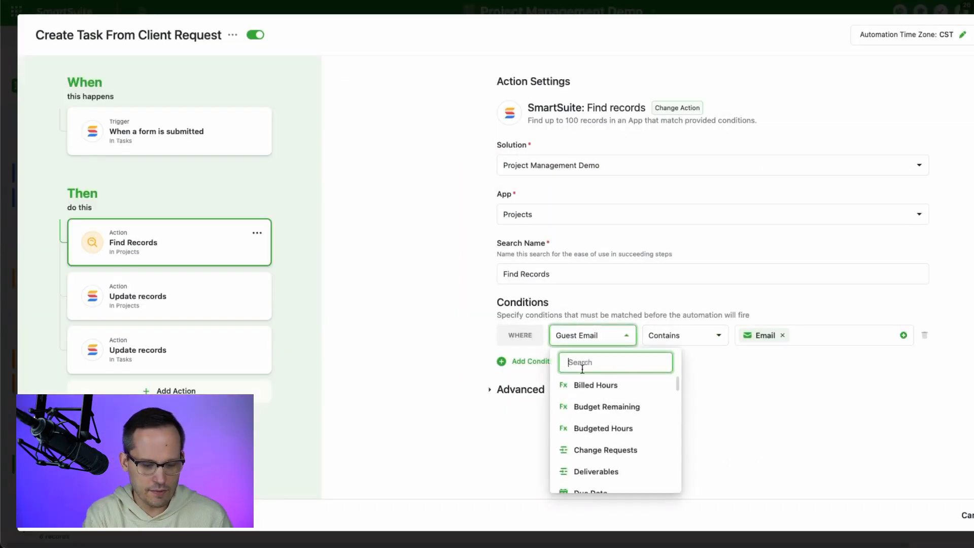
text(Guest)
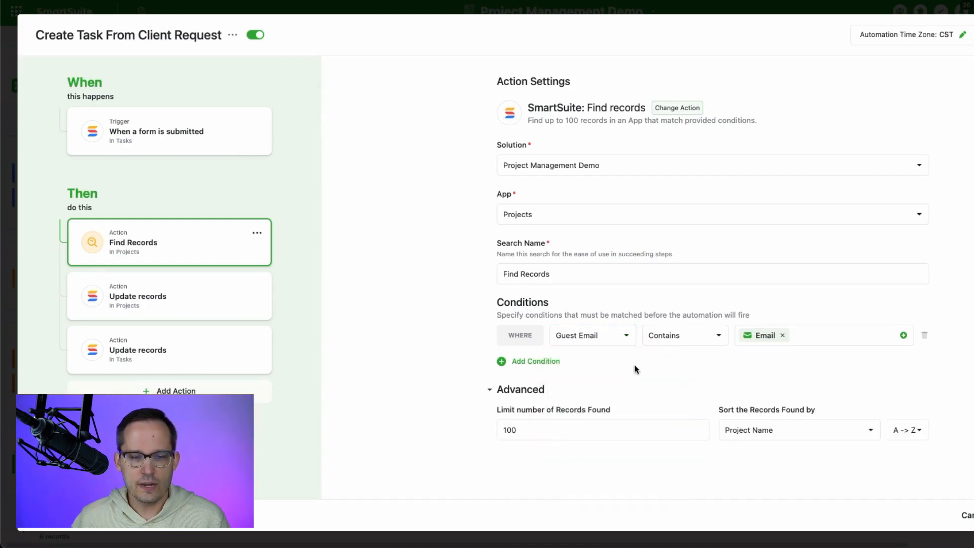
click(516, 389)
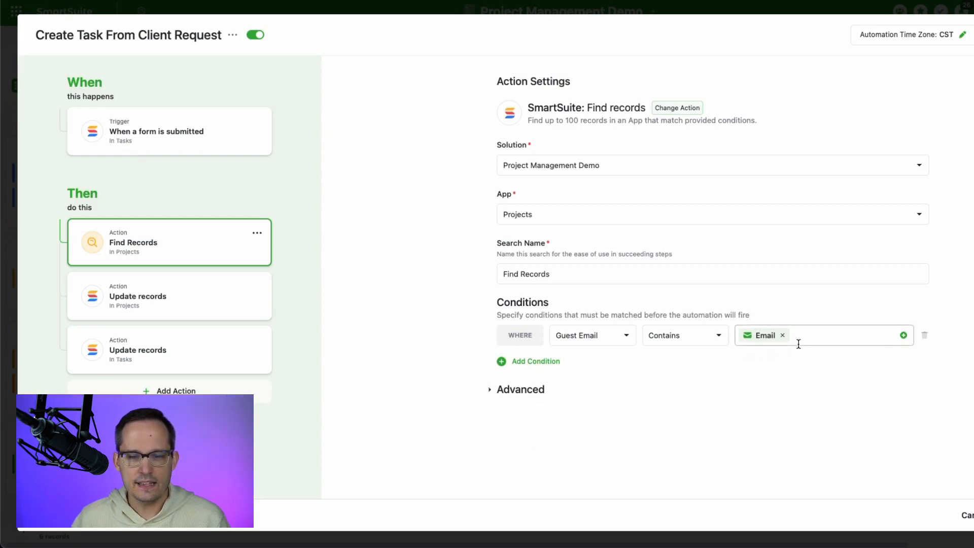
click(839, 335)
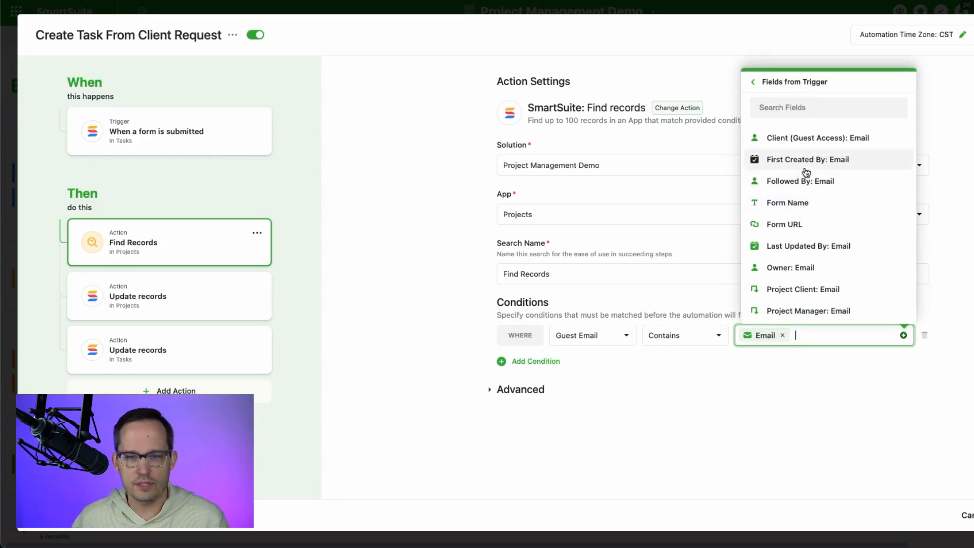
mouse_move(767, 317)
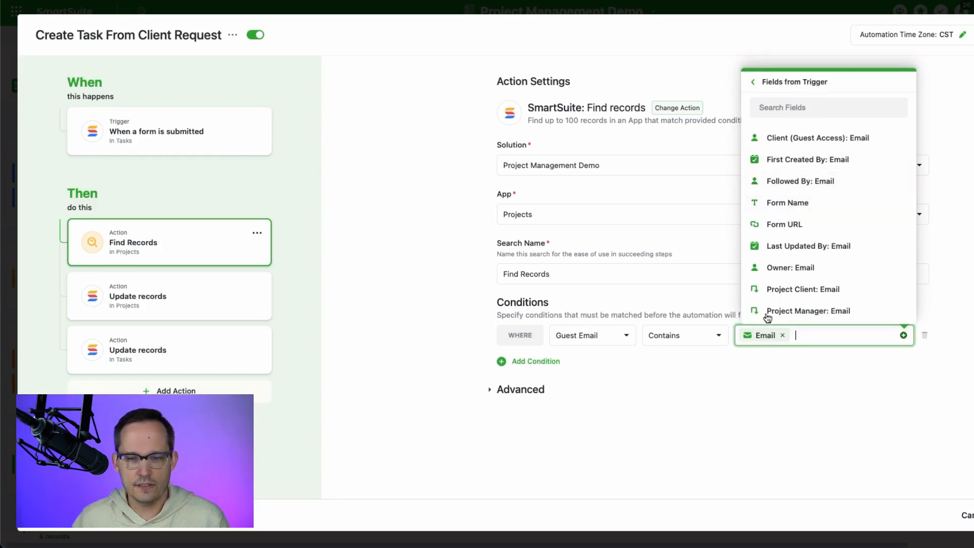
mouse_move(798, 266)
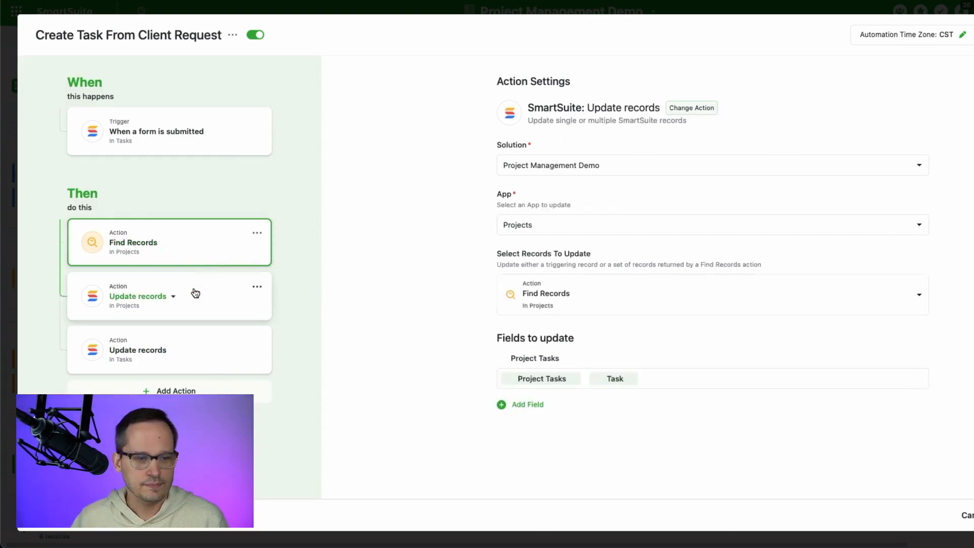
click(169, 295)
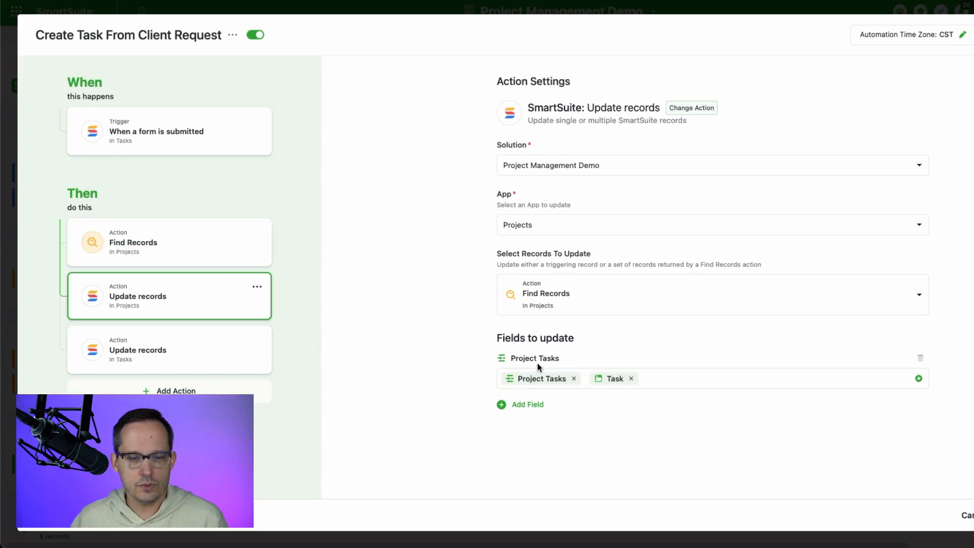
mouse_move(212, 176)
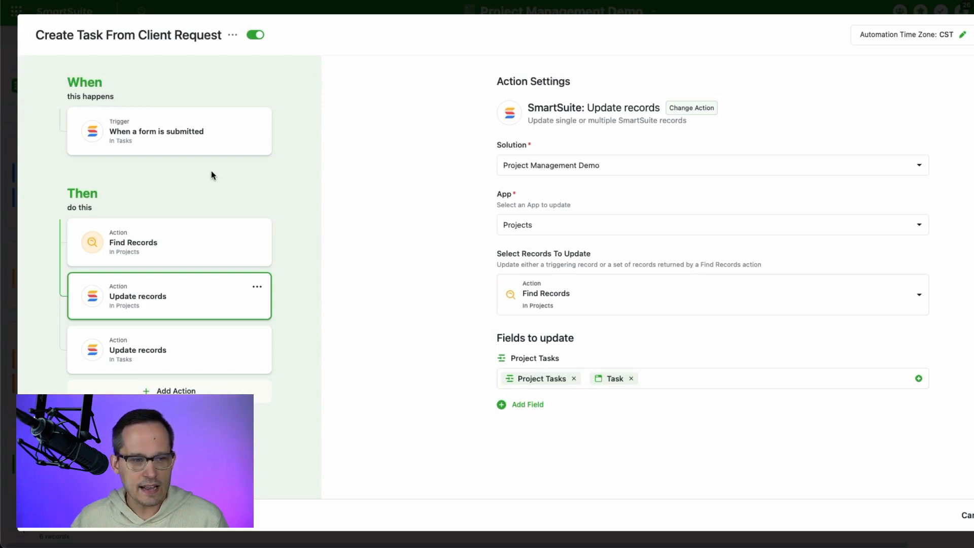
mouse_move(538, 350)
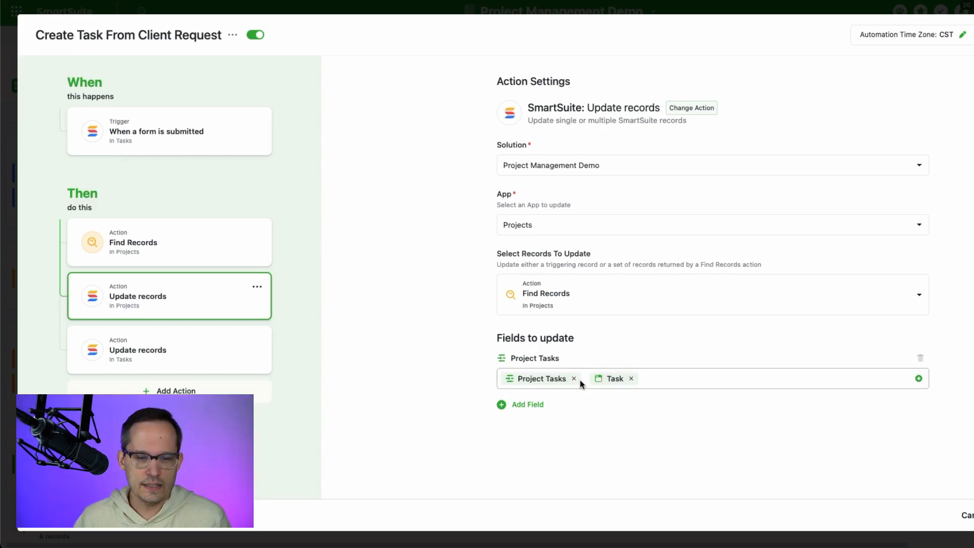
click(712, 379)
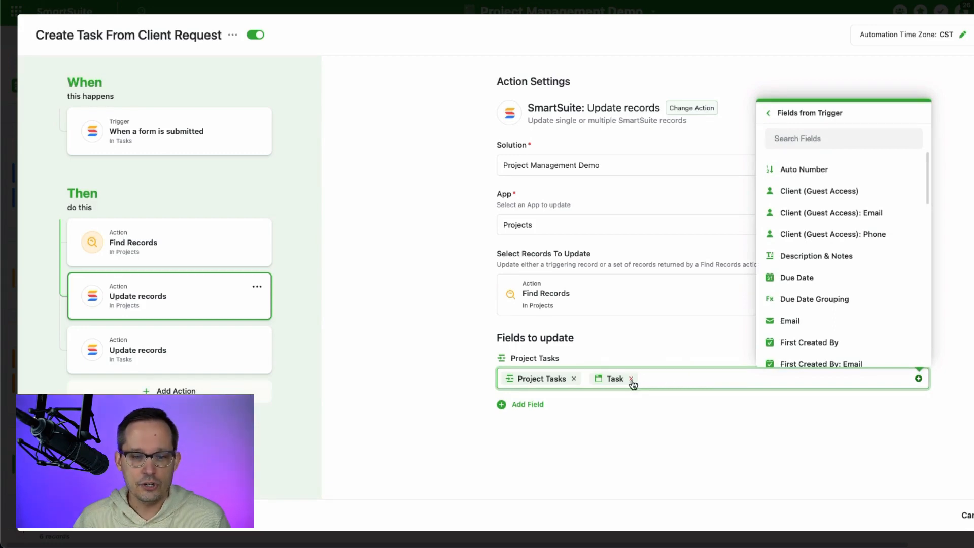
click(651, 378)
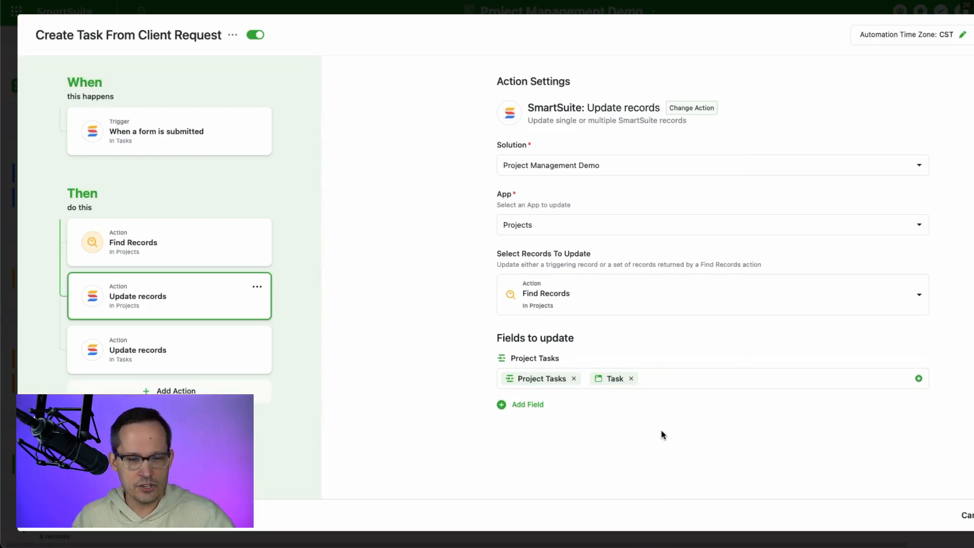
mouse_move(675, 403)
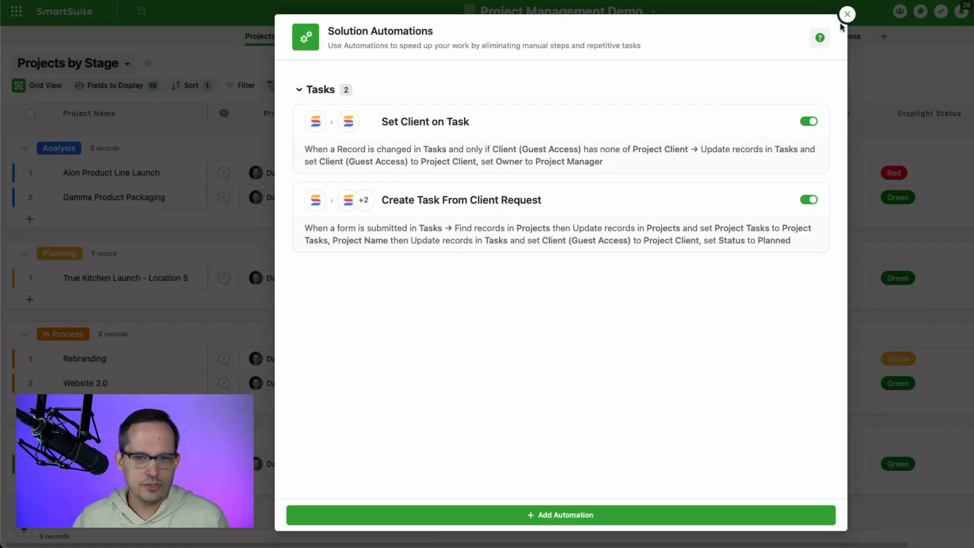
mouse_move(646, 219)
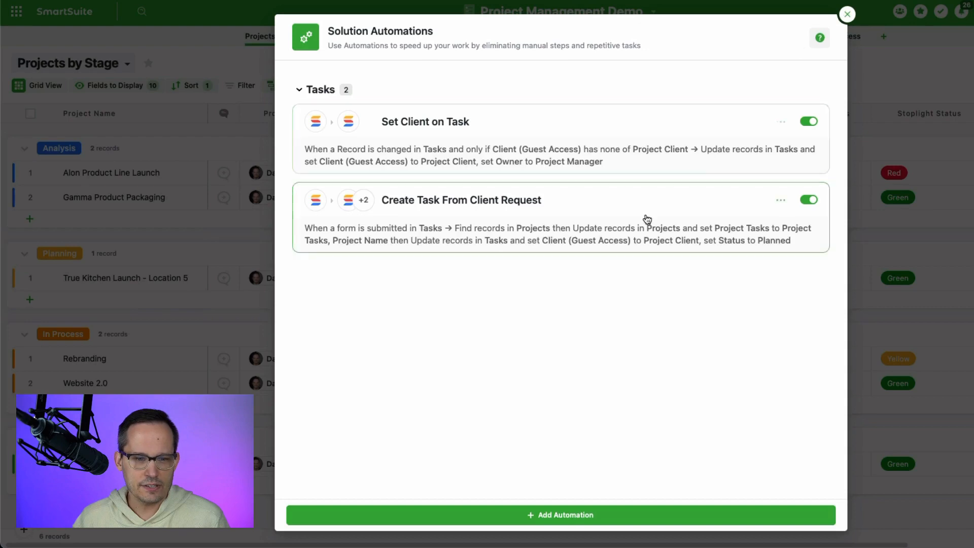
Review the Tasks update step setting Client to Project Client and Status to Planned
click(460, 199)
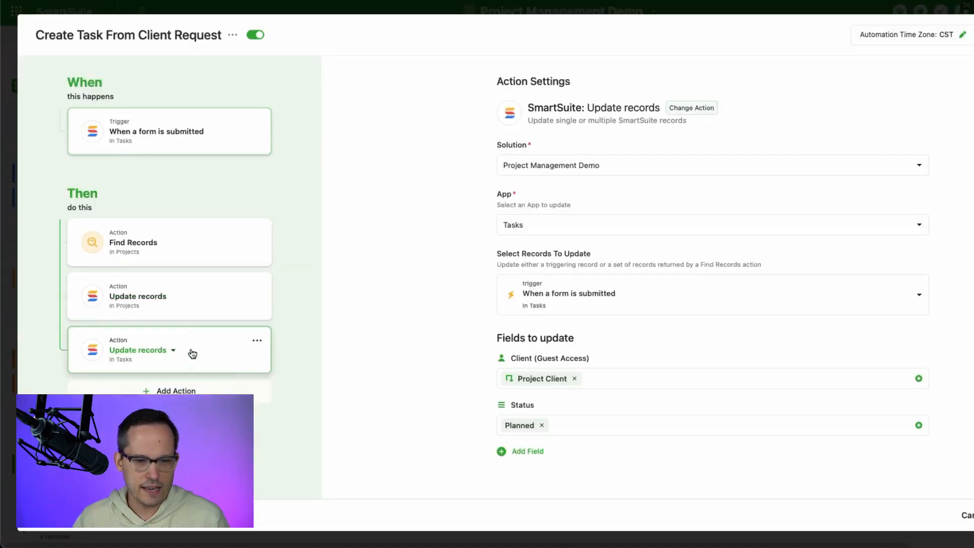
click(918, 378)
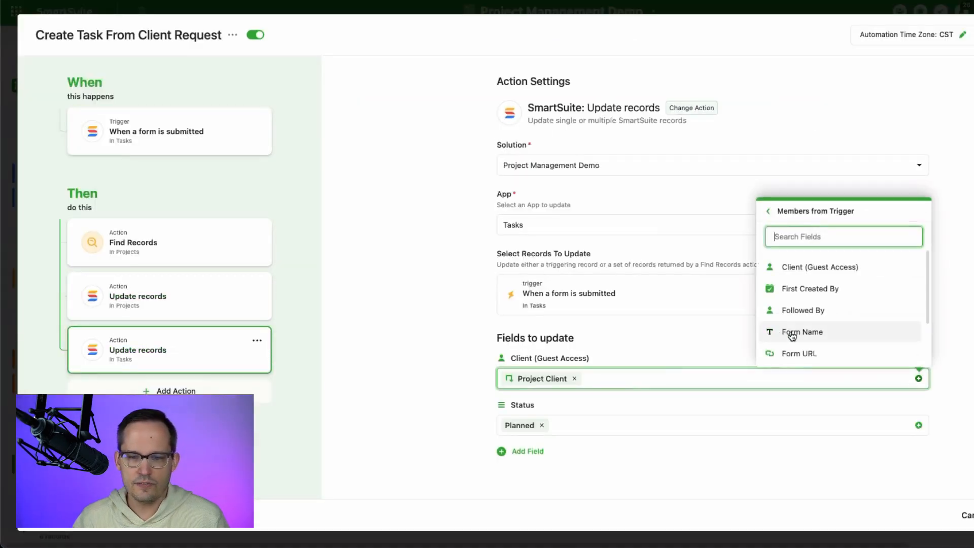
scroll(down, 3)
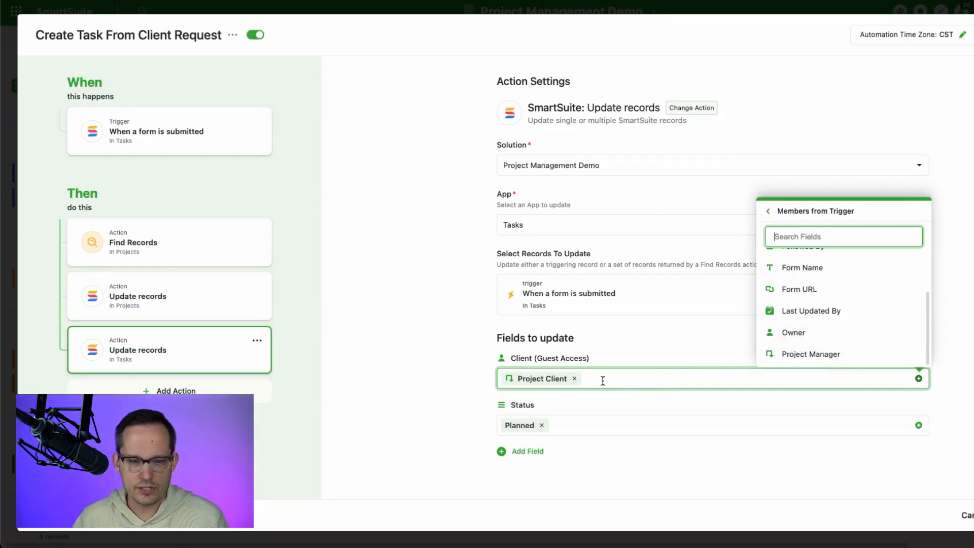
mouse_move(878, 322)
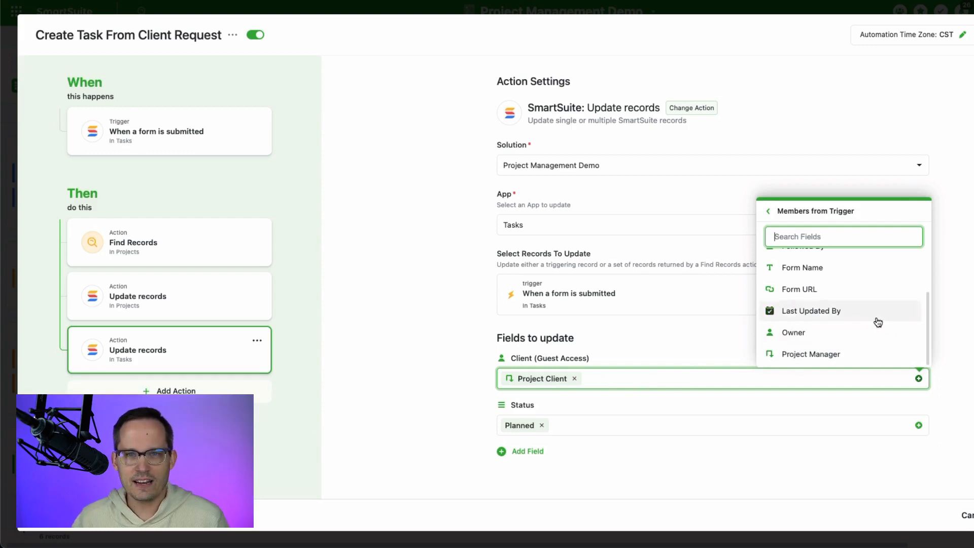
mouse_move(836, 332)
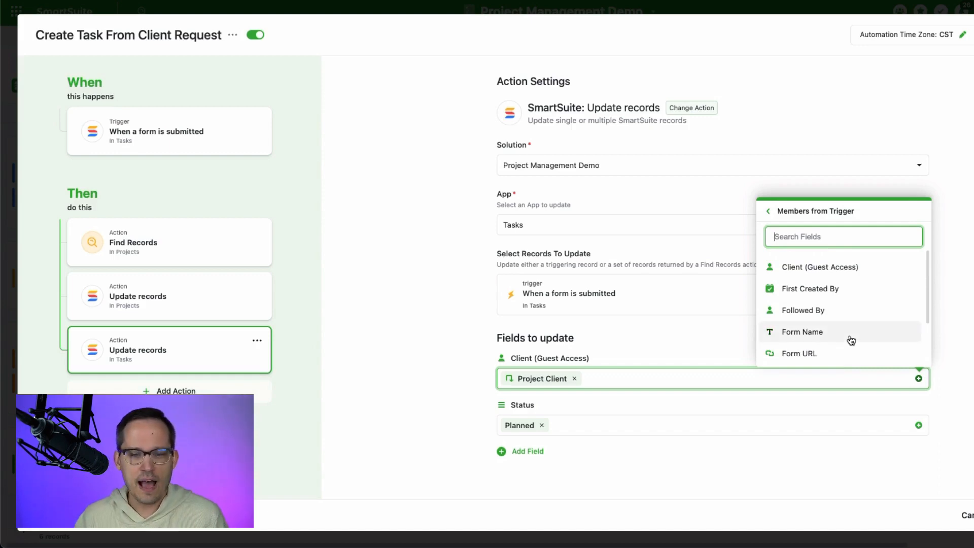
scroll(down, 3)
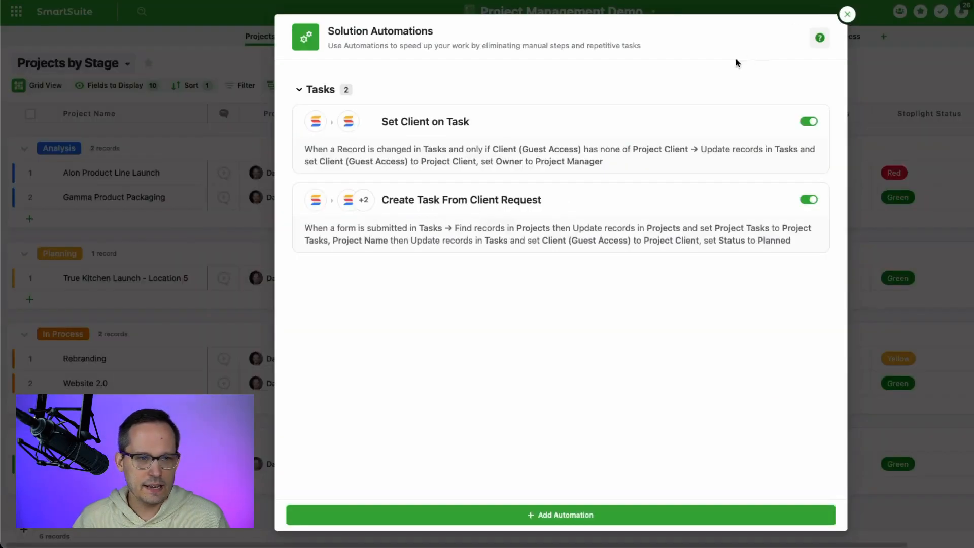
click(846, 13)
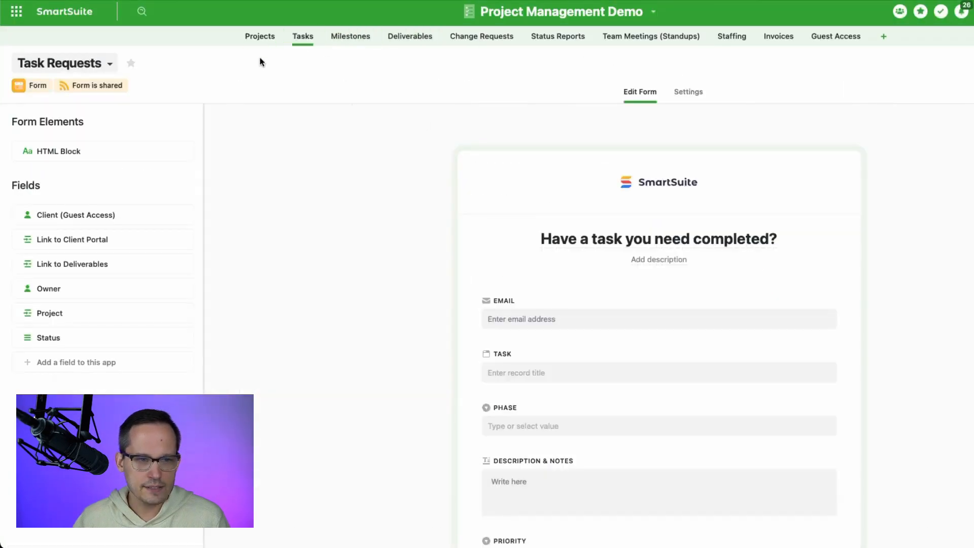
click(62, 63)
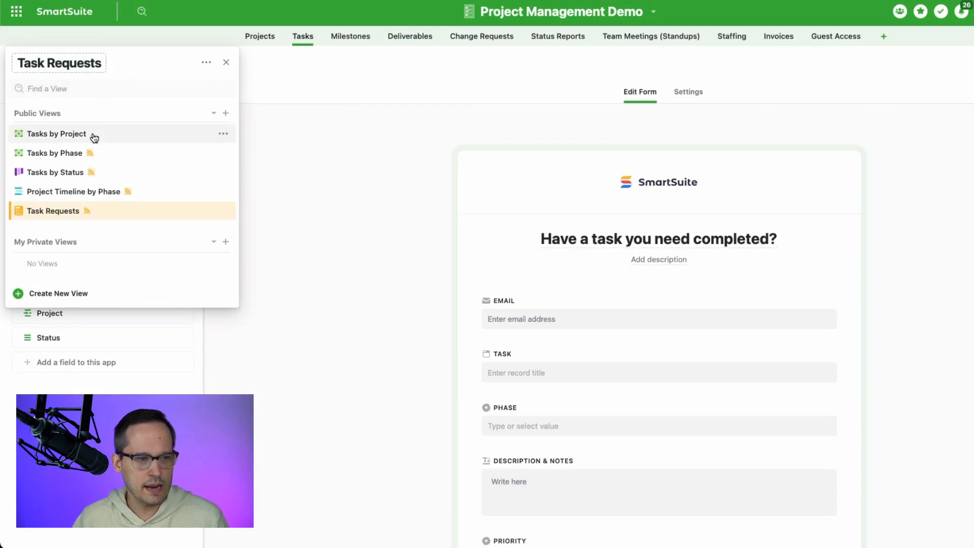
click(55, 134)
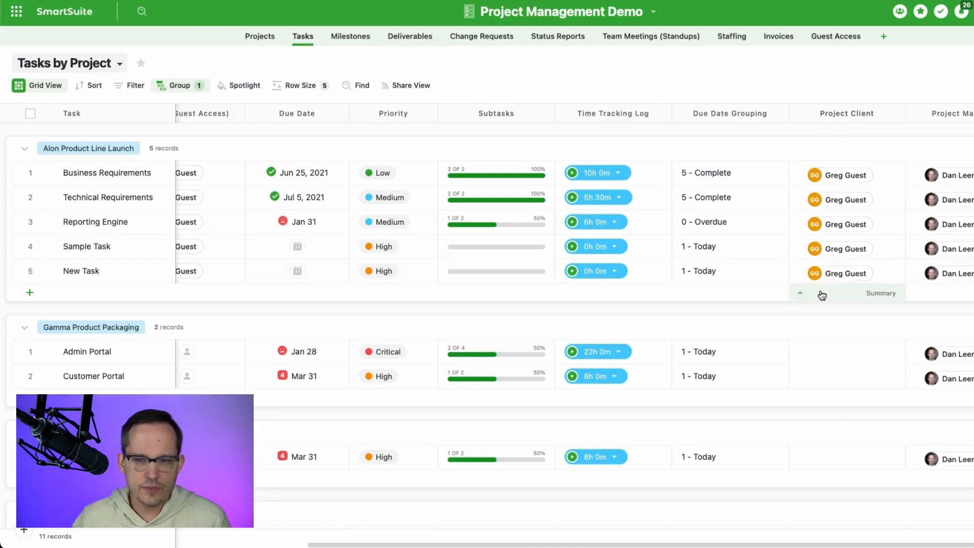
mouse_move(798, 161)
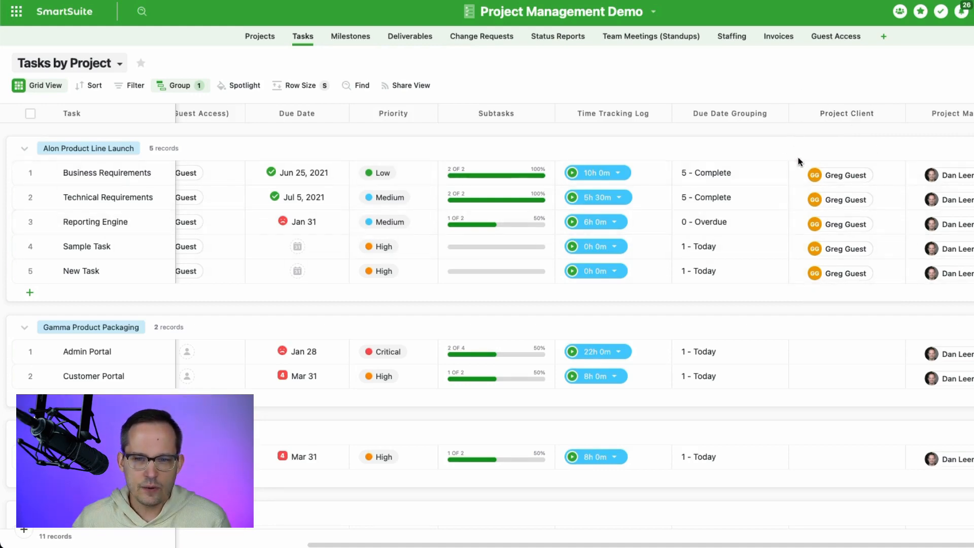
mouse_move(789, 161)
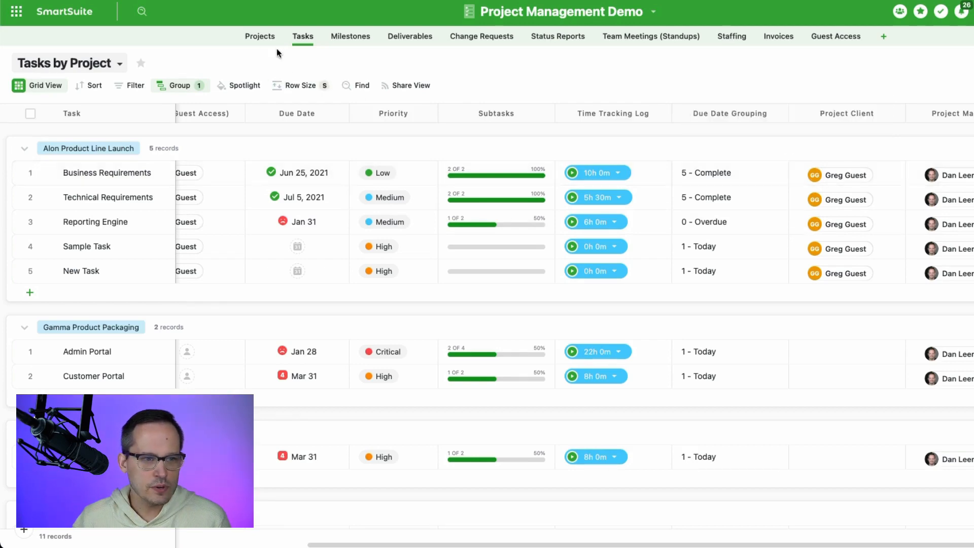
click(260, 36)
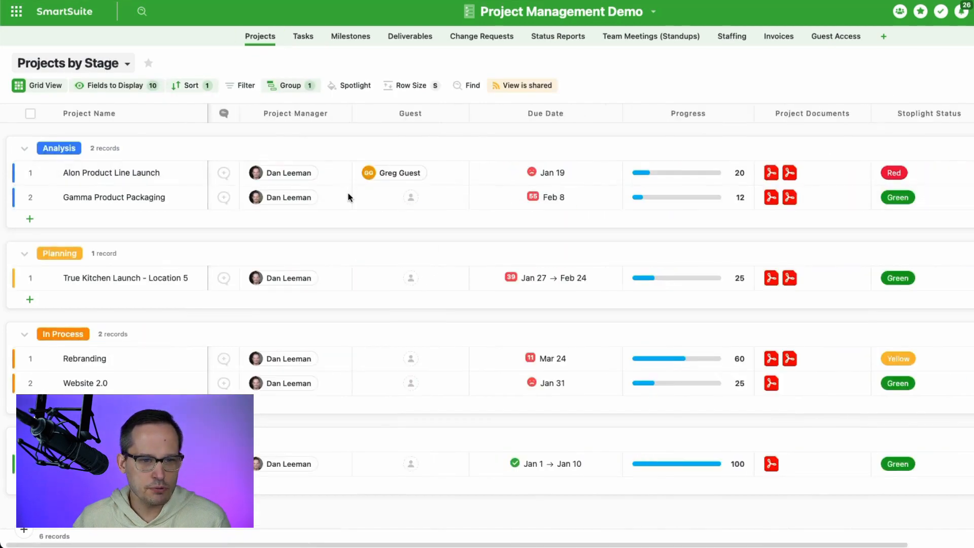
click(112, 173)
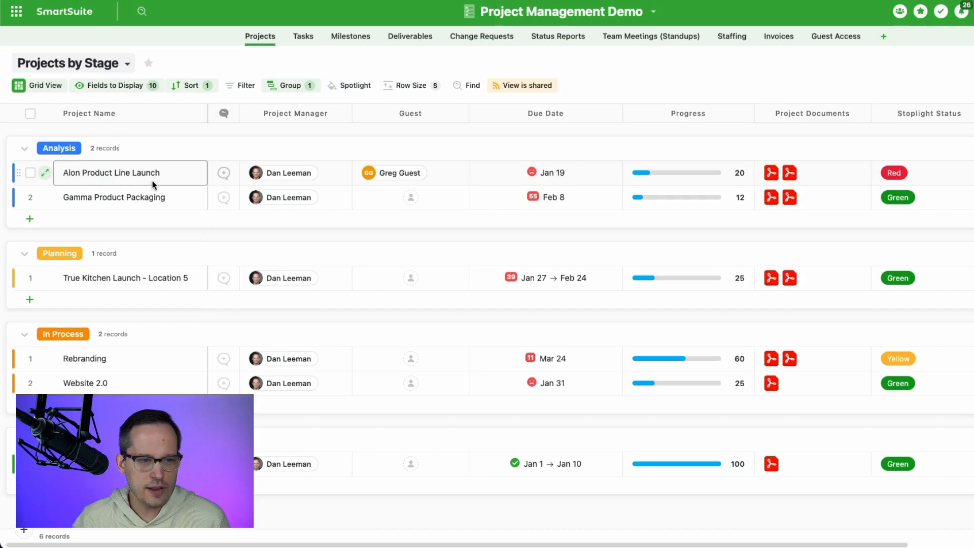
click(409, 172)
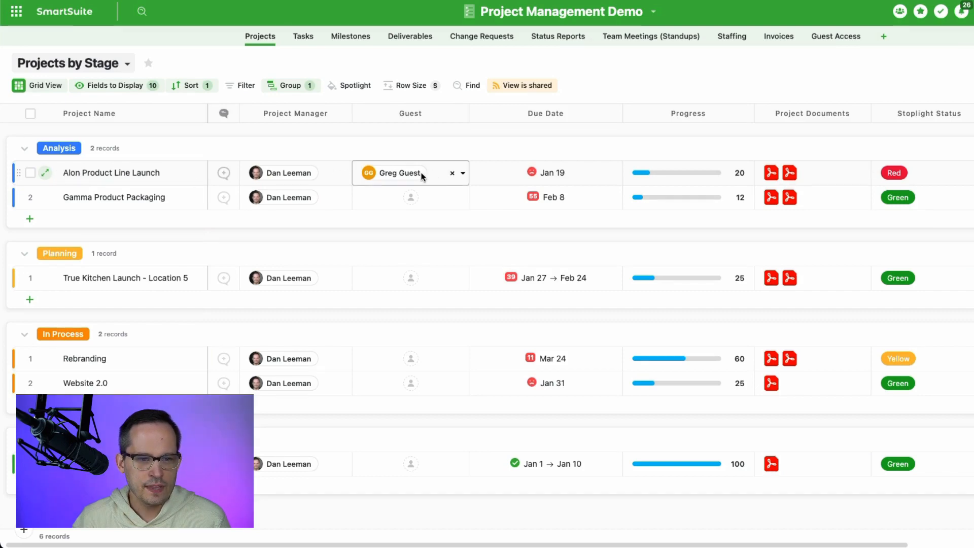
click(323, 63)
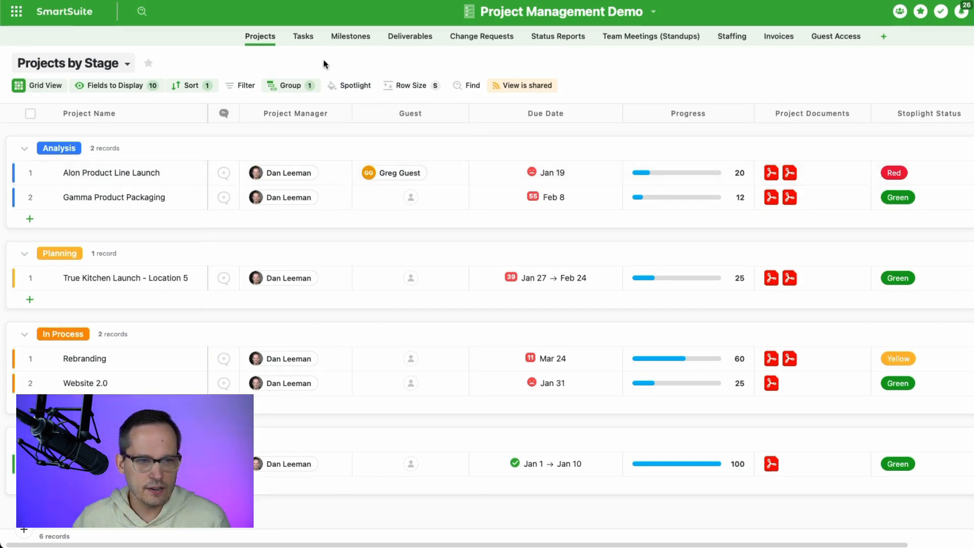
click(303, 36)
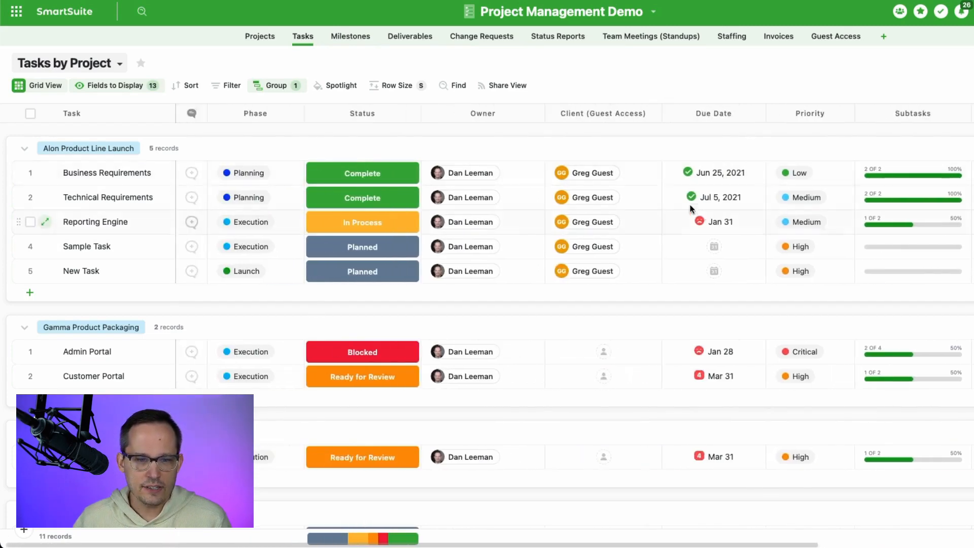
click(599, 222)
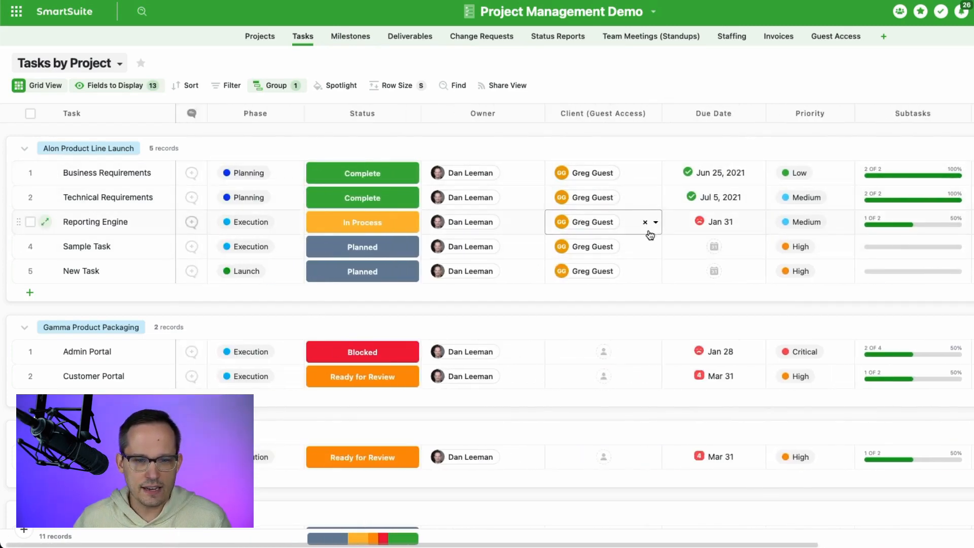
scroll(right, 3)
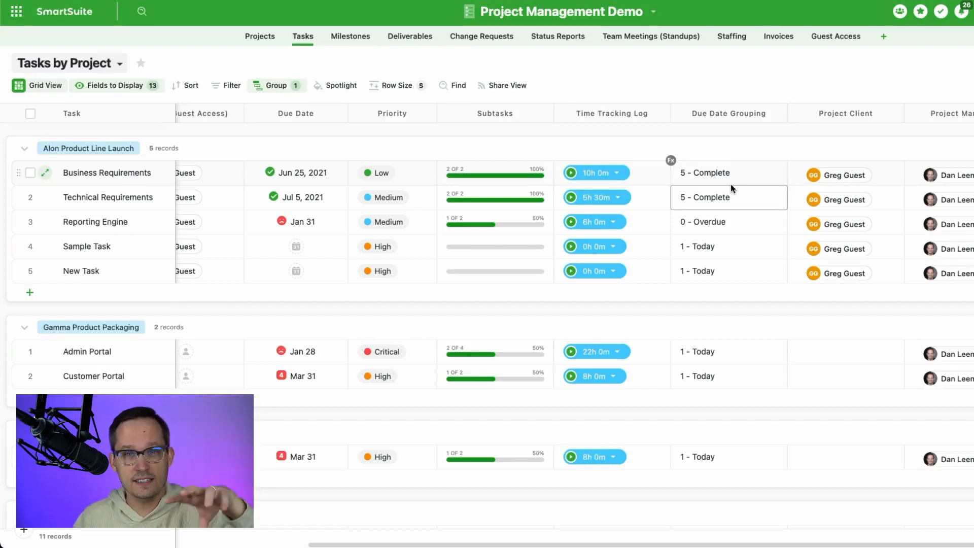
click(845, 172)
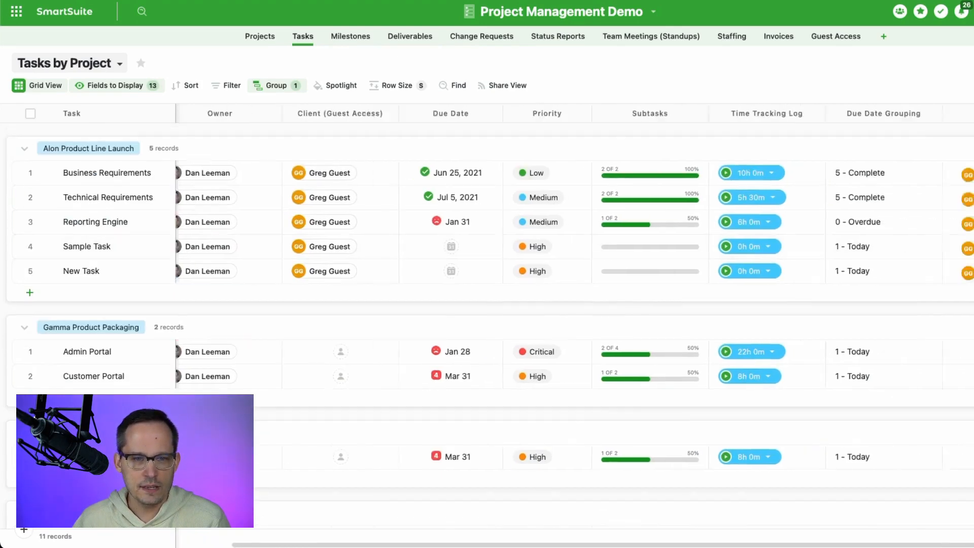
From the solution menu, reopen Create Task From Client Request's task-update step
click(653, 11)
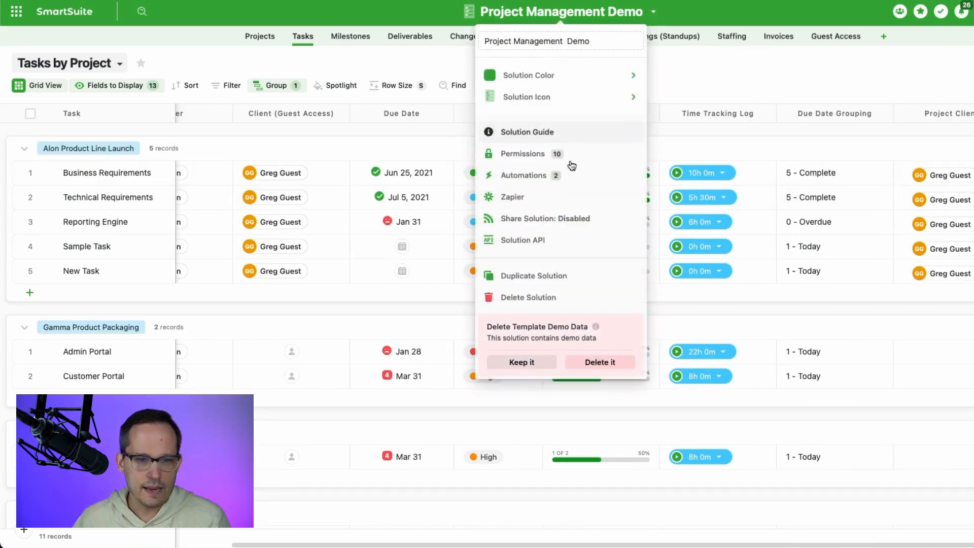
click(524, 176)
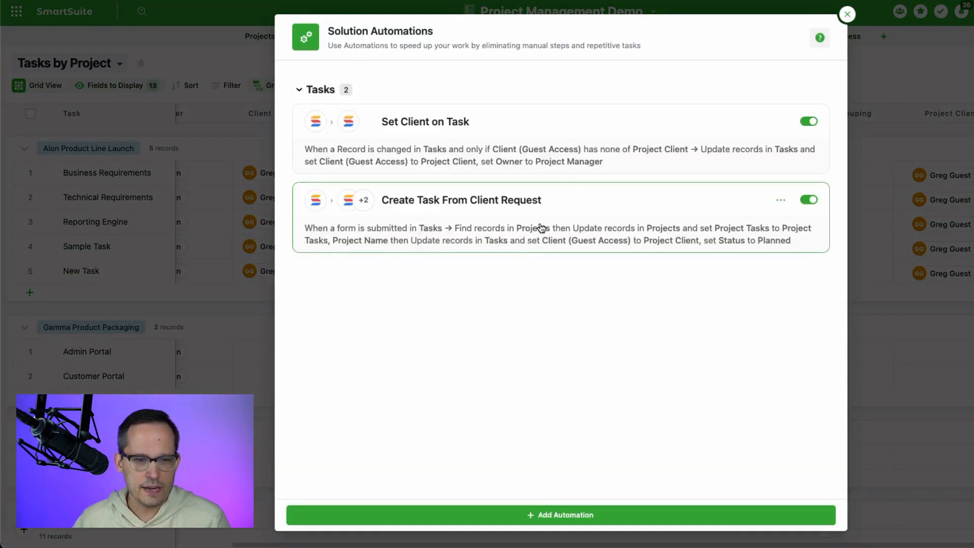
click(461, 200)
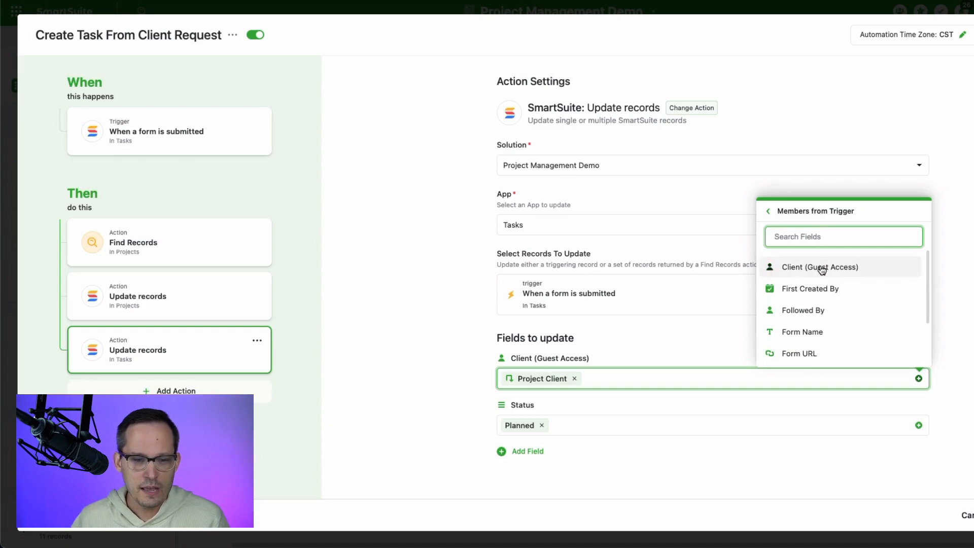
scroll(down, 3)
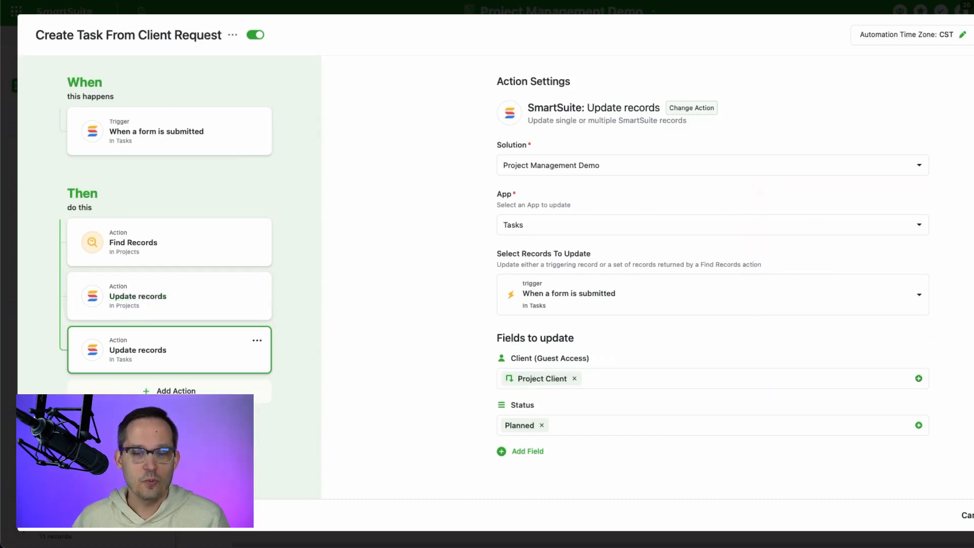
mouse_move(852, 358)
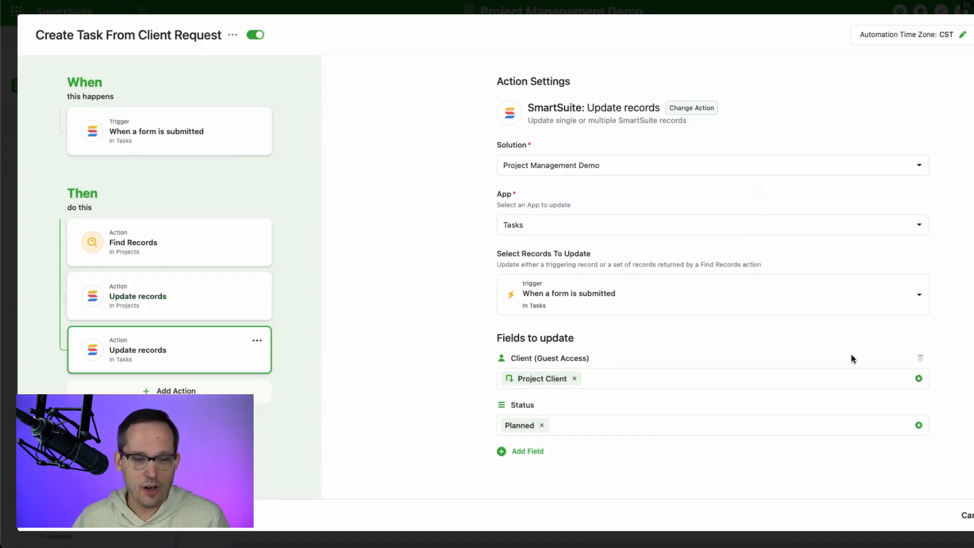
mouse_move(863, 356)
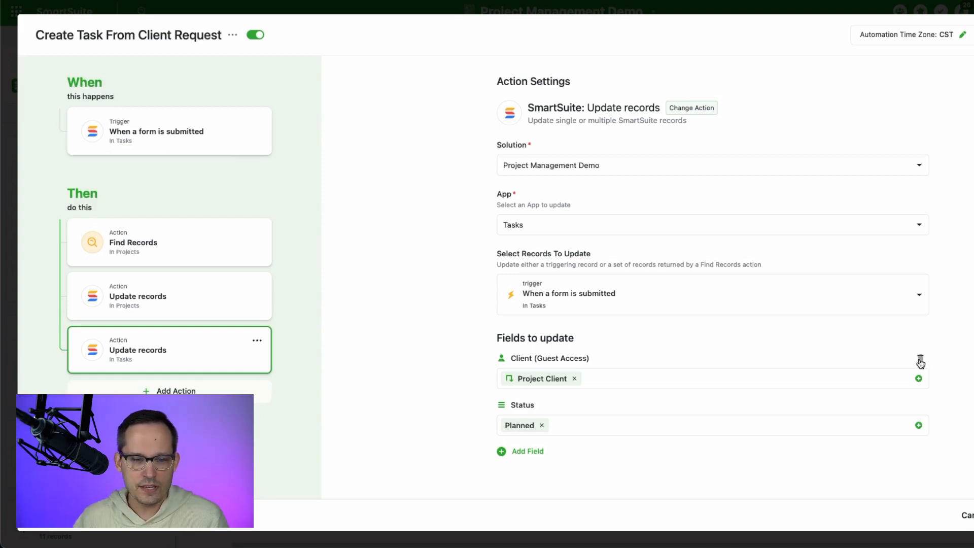
click(920, 361)
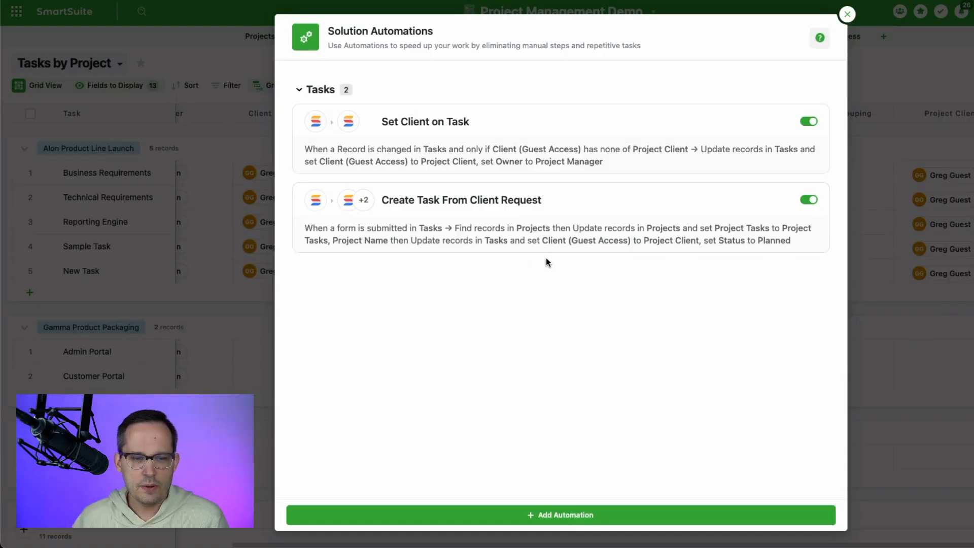
mouse_move(543, 142)
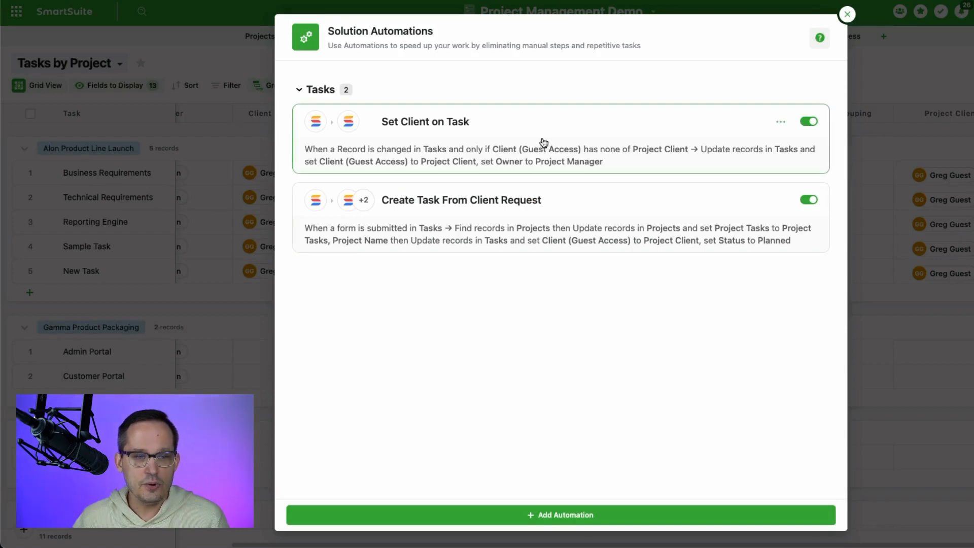
Re-pick the trigger: Client (Guest Access) has none of Project Client
click(425, 121)
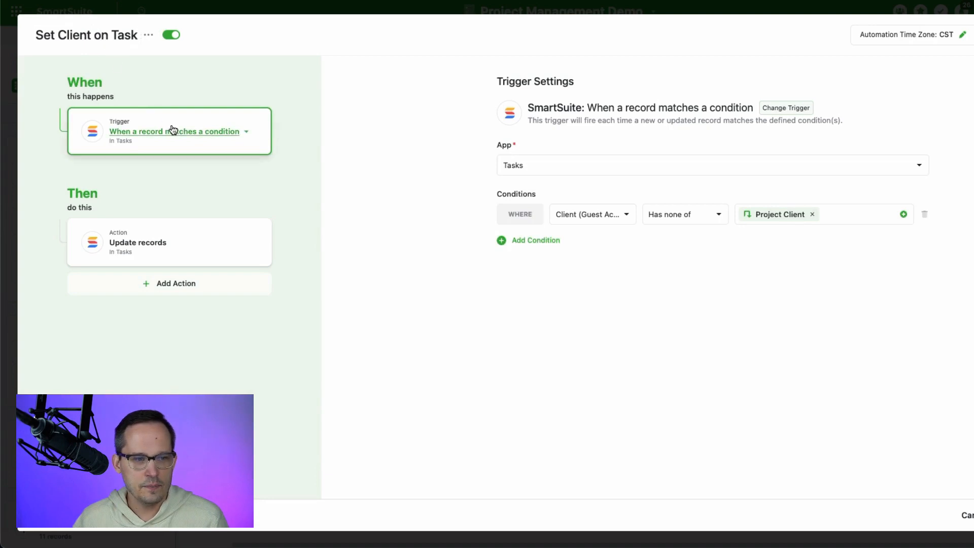
mouse_move(216, 143)
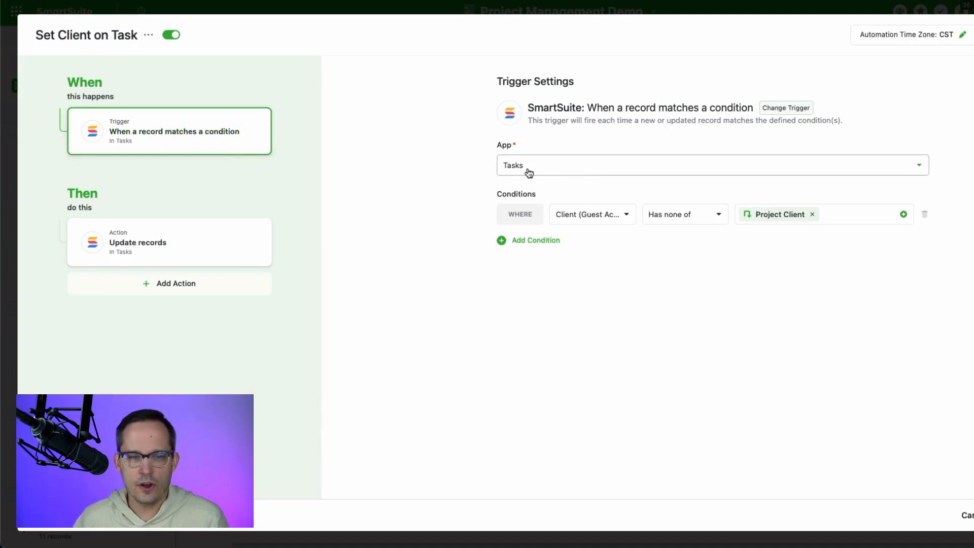
mouse_move(535, 177)
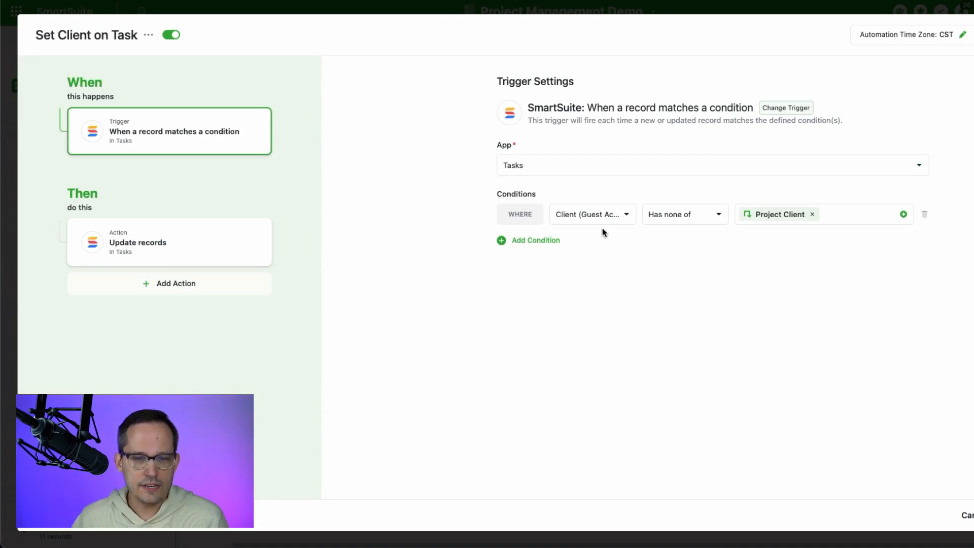
click(590, 214)
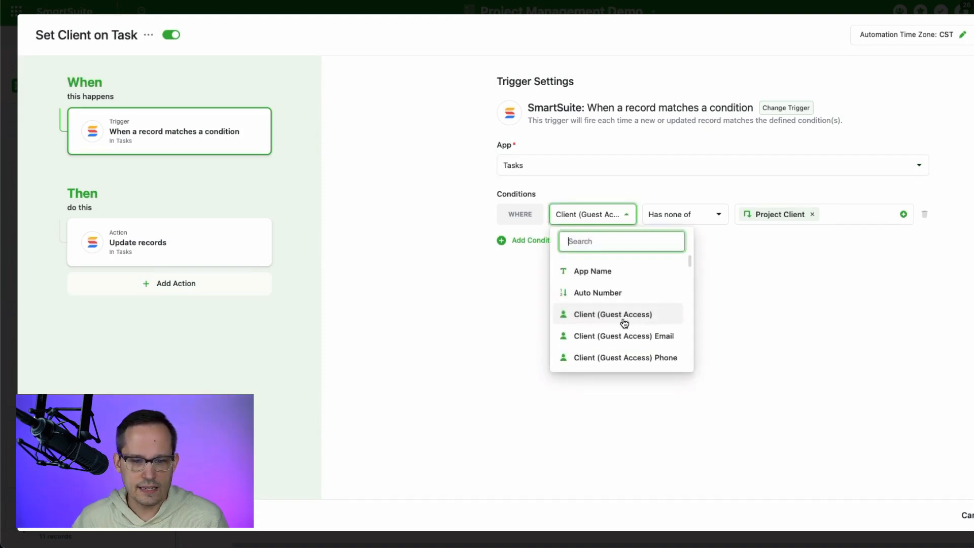
click(612, 314)
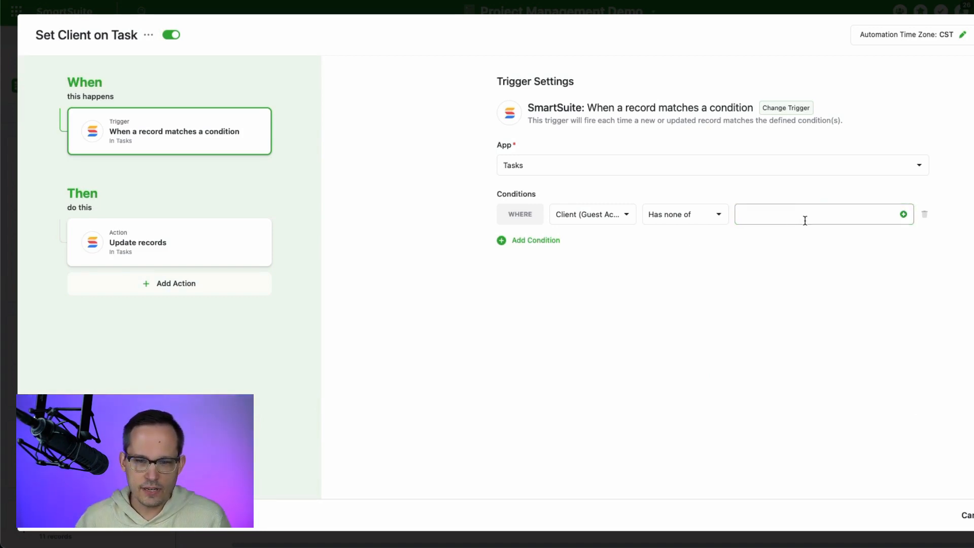
click(820, 215)
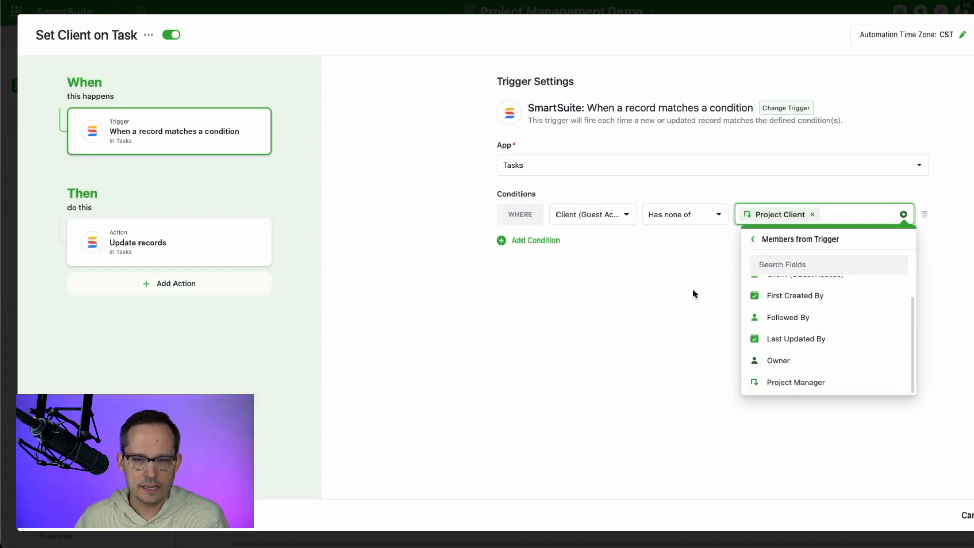
click(352, 262)
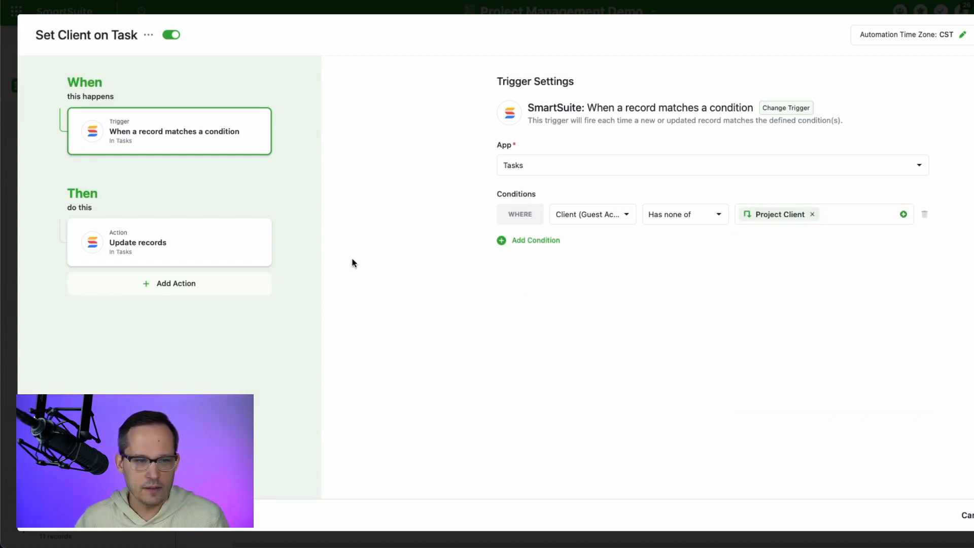
Show the Update records action setting Client (Guest Access) to Project Client and Owner to Project Manager
click(138, 242)
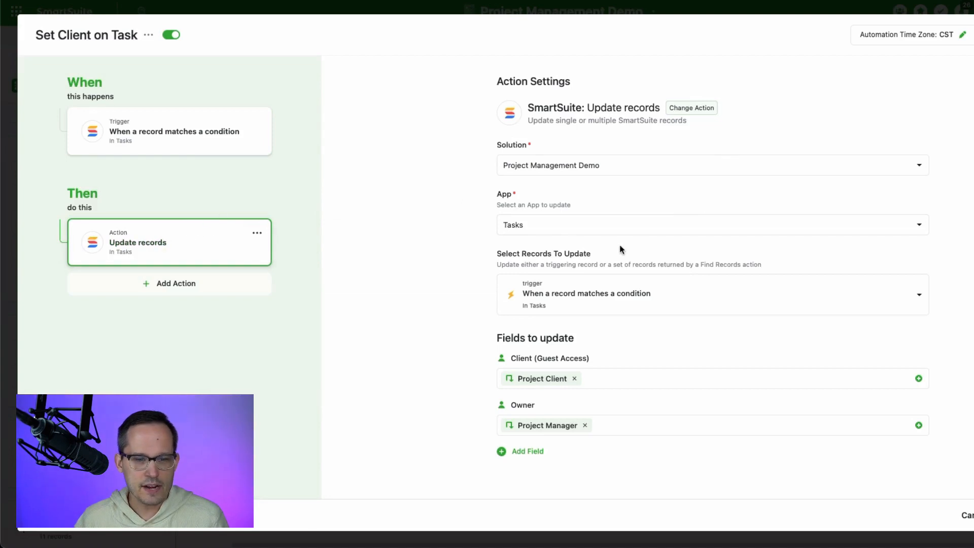
mouse_move(652, 260)
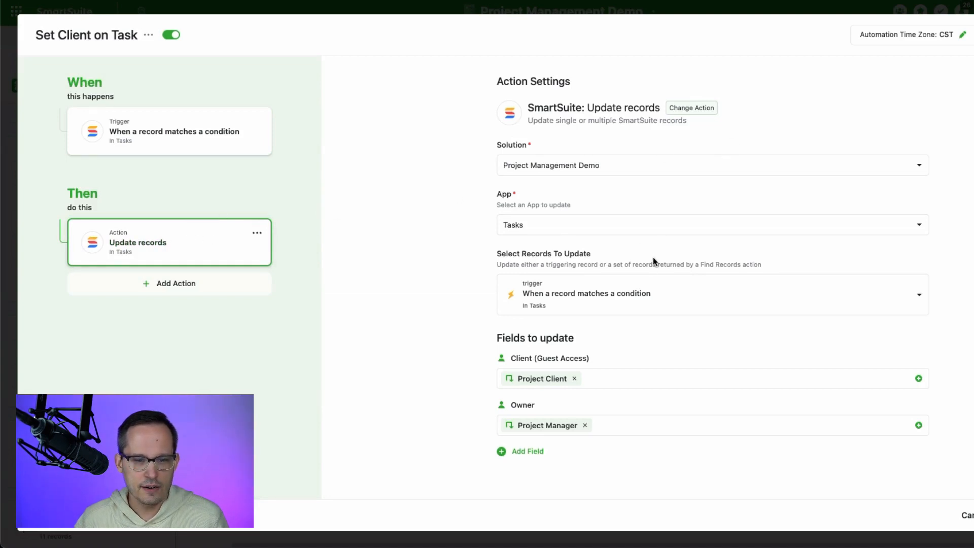
mouse_move(231, 162)
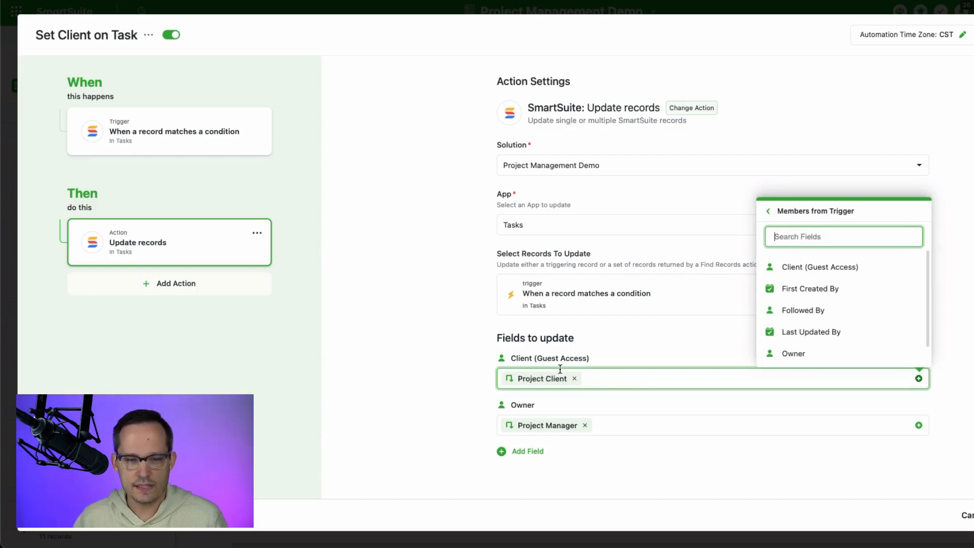
click(547, 378)
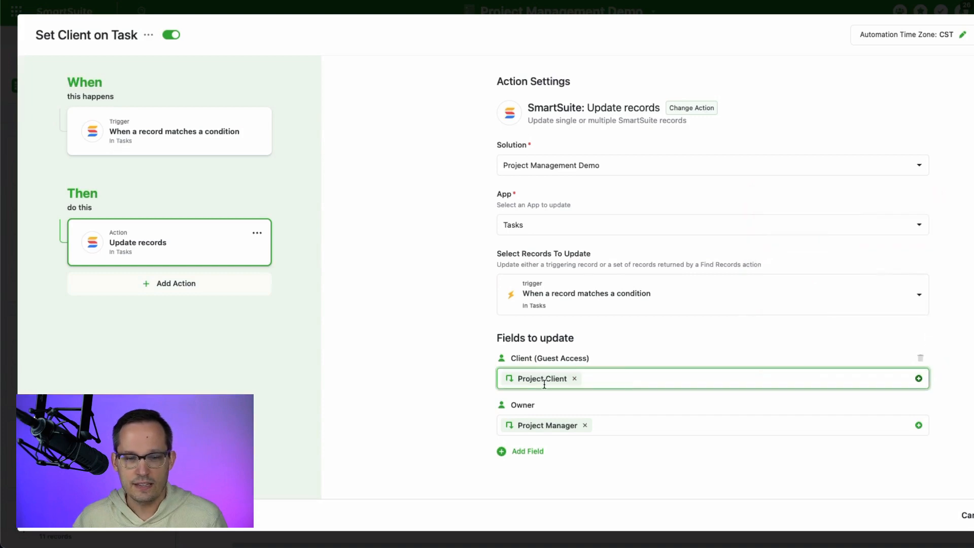